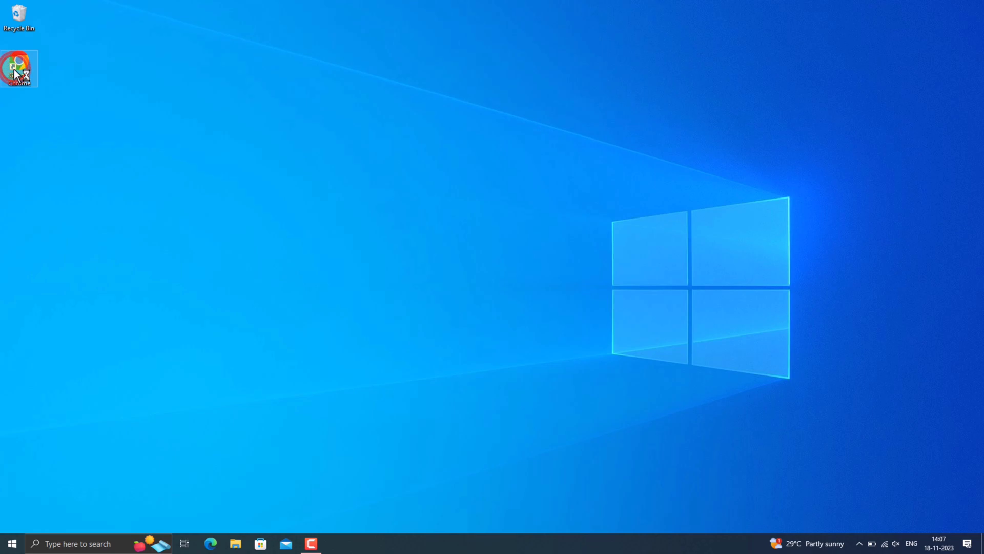
# Launch Chrome and search Google for 'oracle java'.
pyautogui.doubleClick(19, 66)
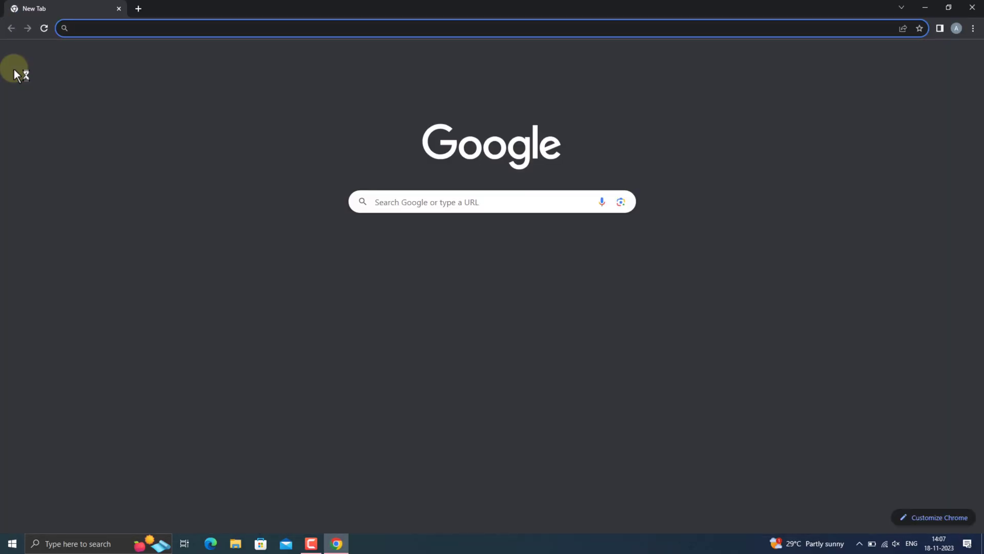
pyautogui.click(438, 202)
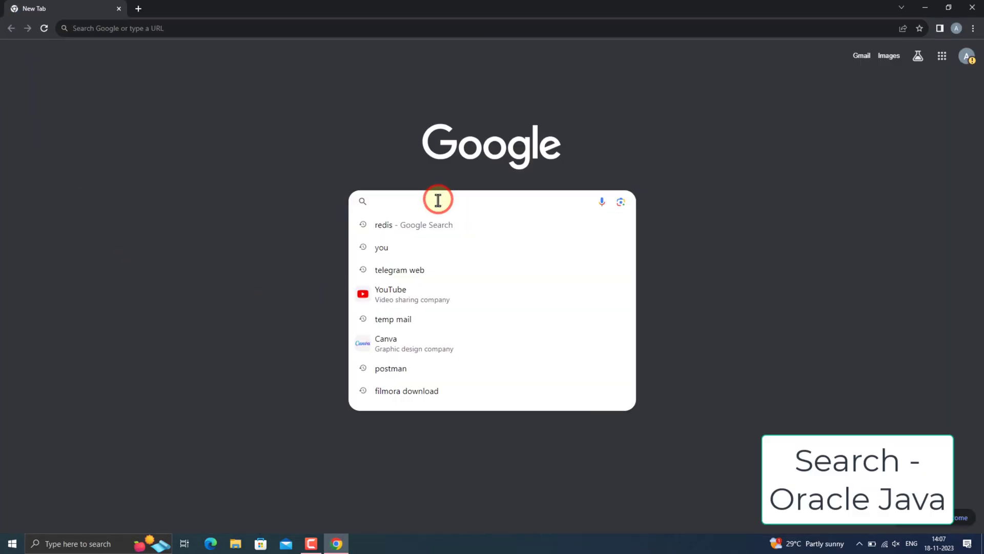
pyautogui.click(438, 201)
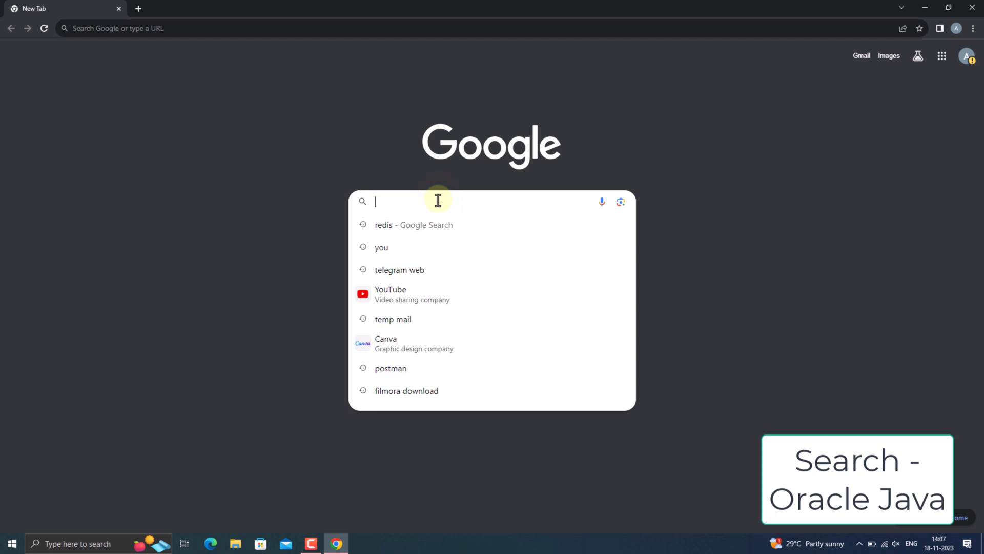
pyautogui.write('oracle java')
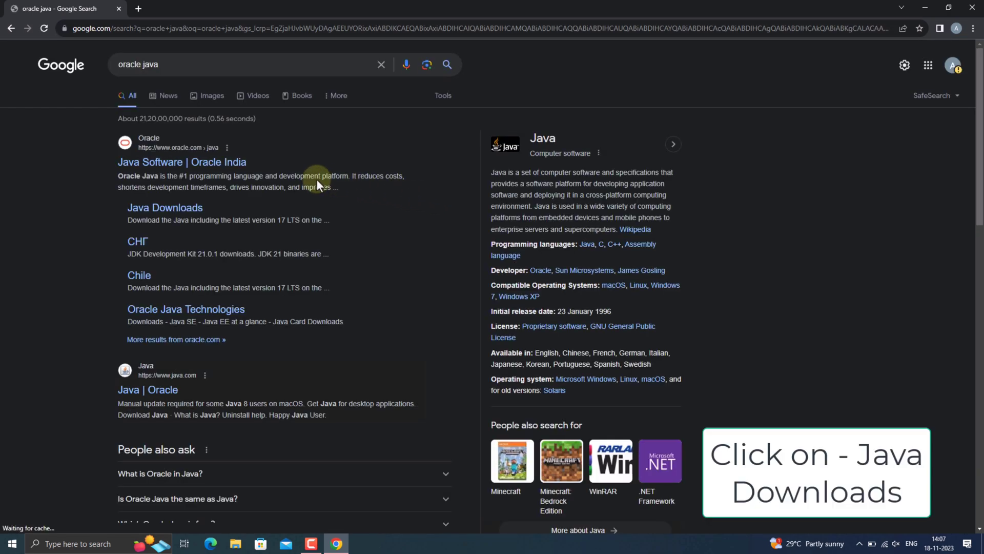
# Open Oracle's Java Downloads page and show the JDK 21 Windows downloads.
pyautogui.click(164, 207)
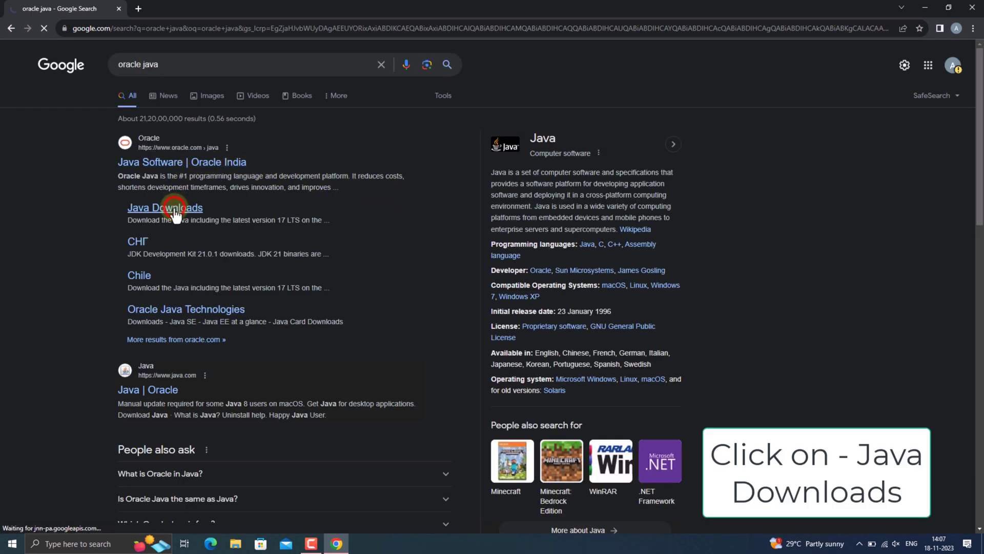
pyautogui.click(165, 207)
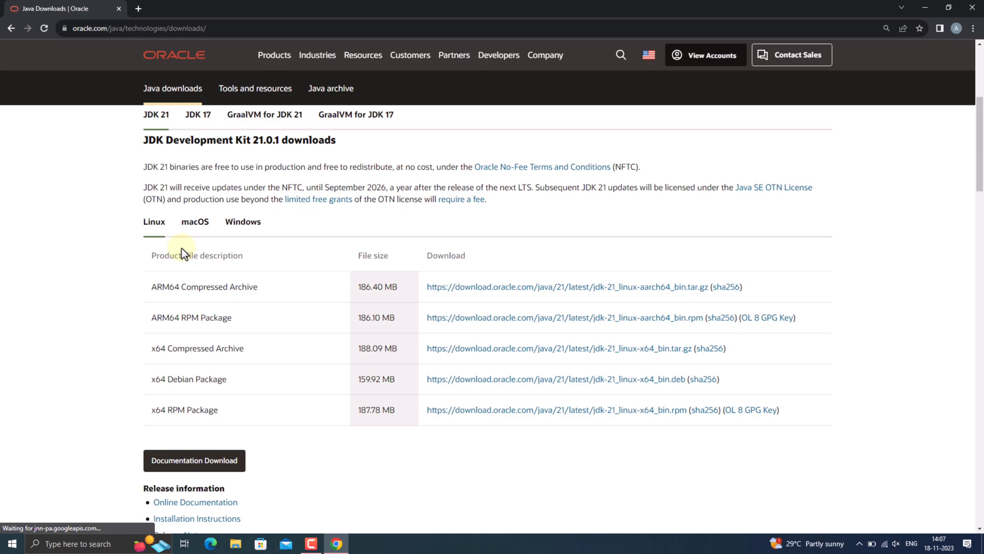
pyautogui.click(243, 221)
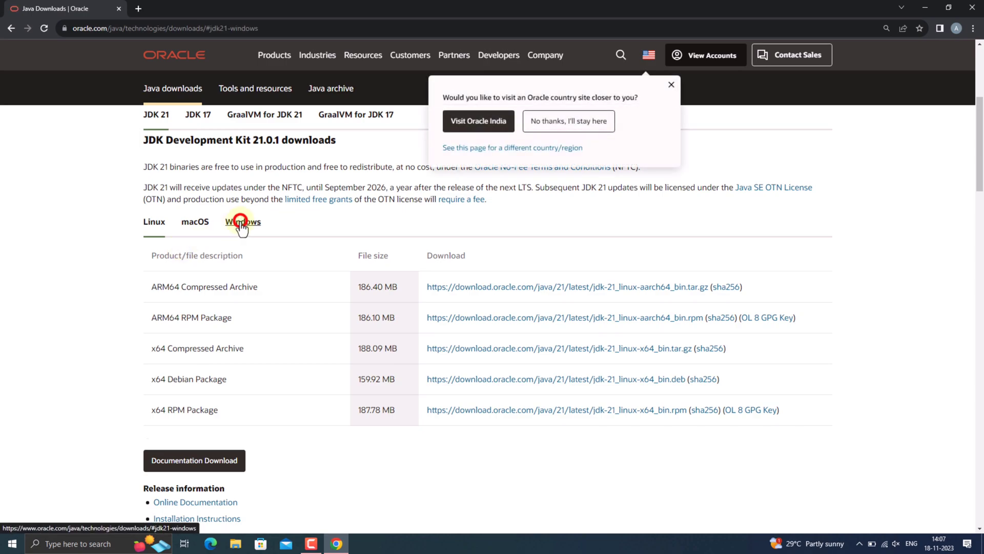
pyautogui.click(242, 221)
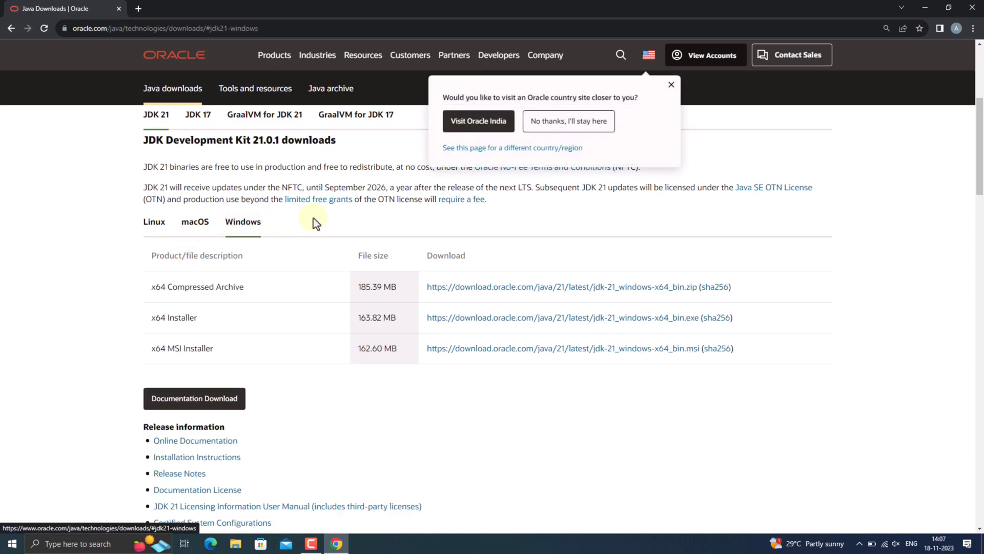
pyautogui.moveTo(333, 326)
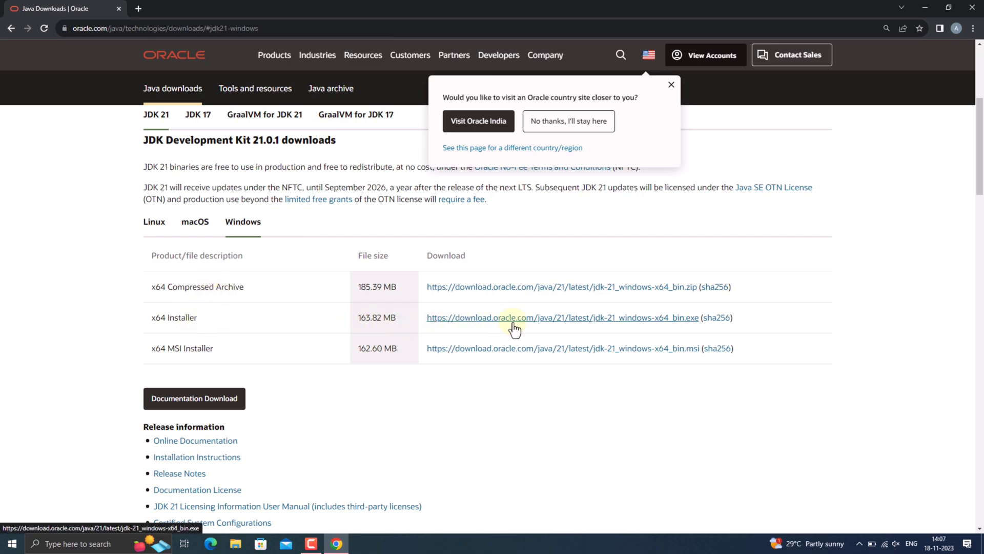
# Download the JDK 21 x64 Windows installer and show it in its folder.
pyautogui.click(563, 317)
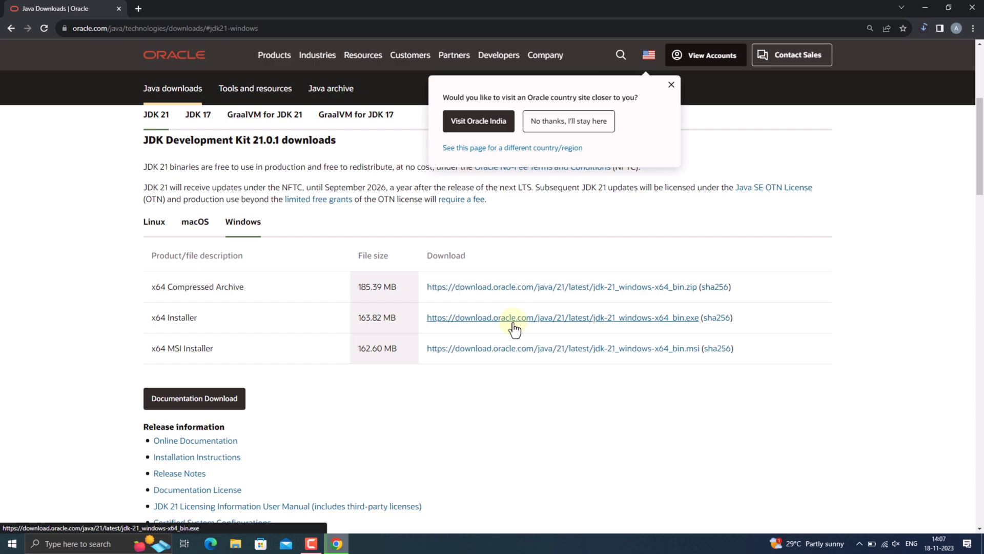
pyautogui.click(671, 85)
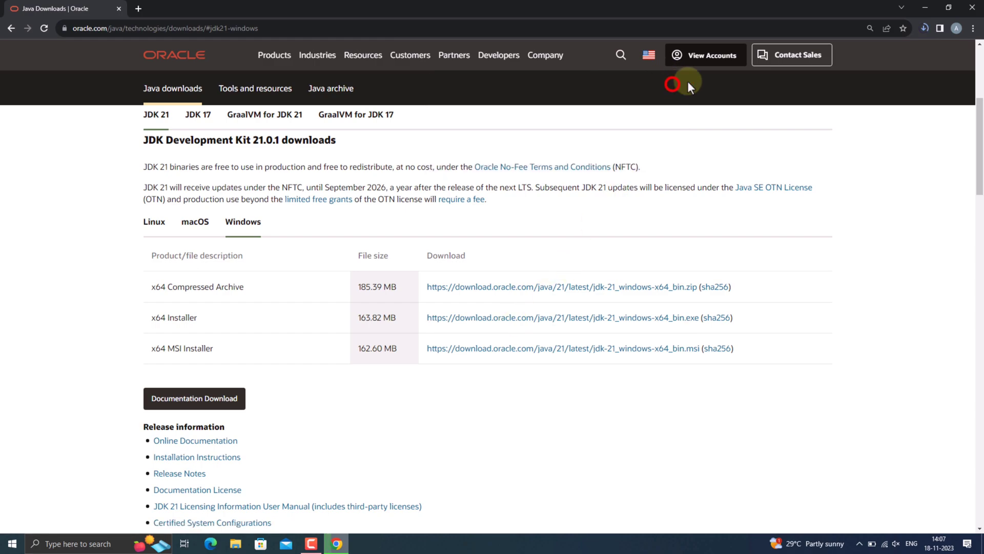
pyautogui.click(924, 27)
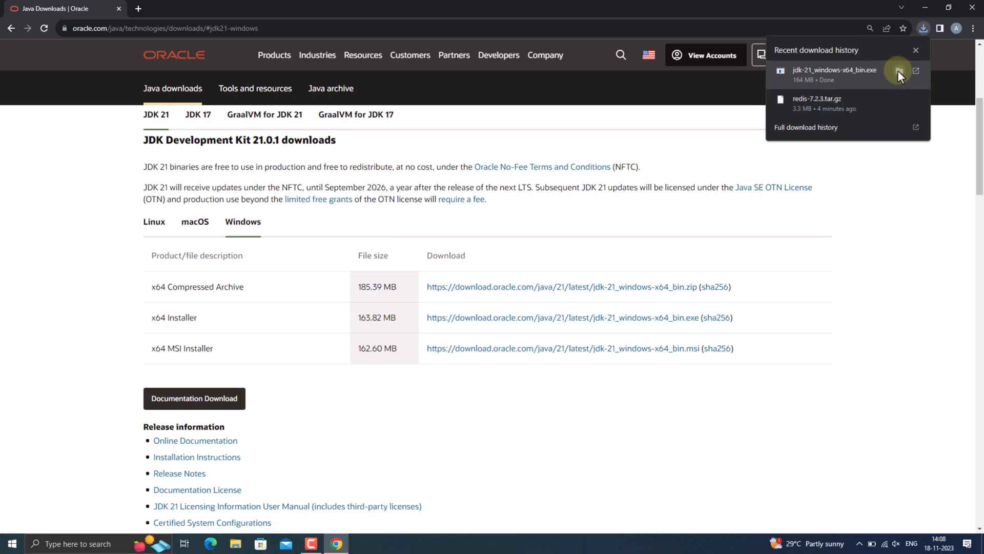
pyautogui.click(899, 74)
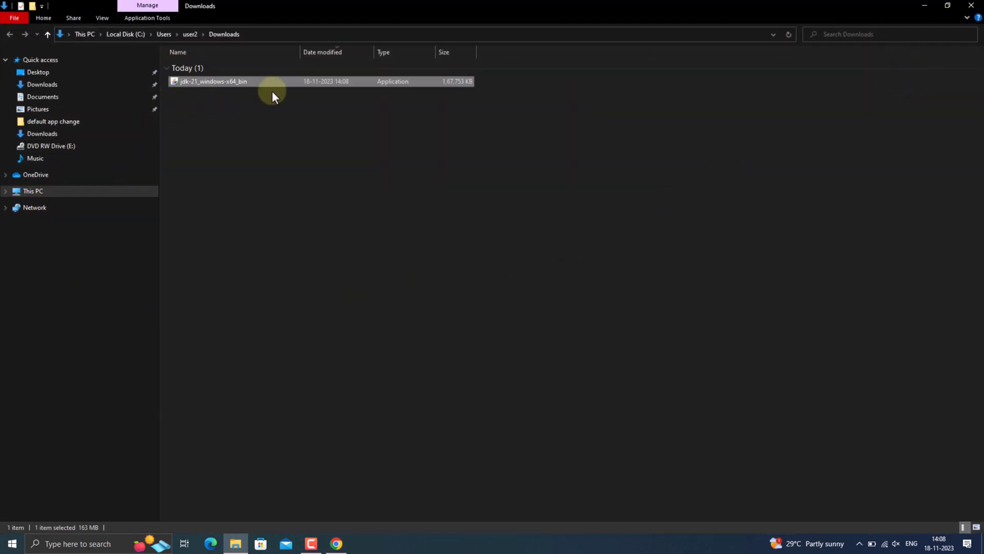
pyautogui.moveTo(266, 85)
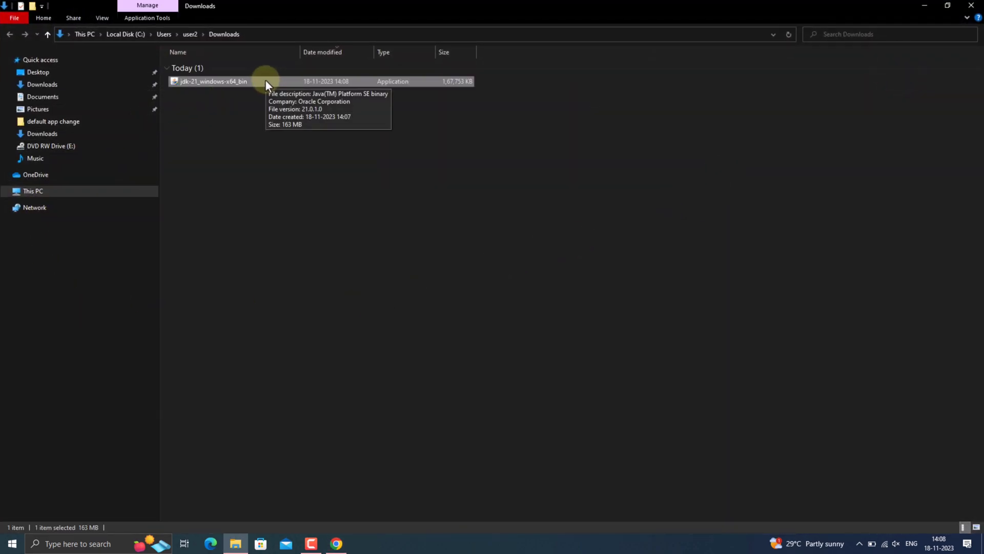
# Run jdk-21_windows-x64_bin from the Downloads folder.
pyautogui.doubleClick(213, 81)
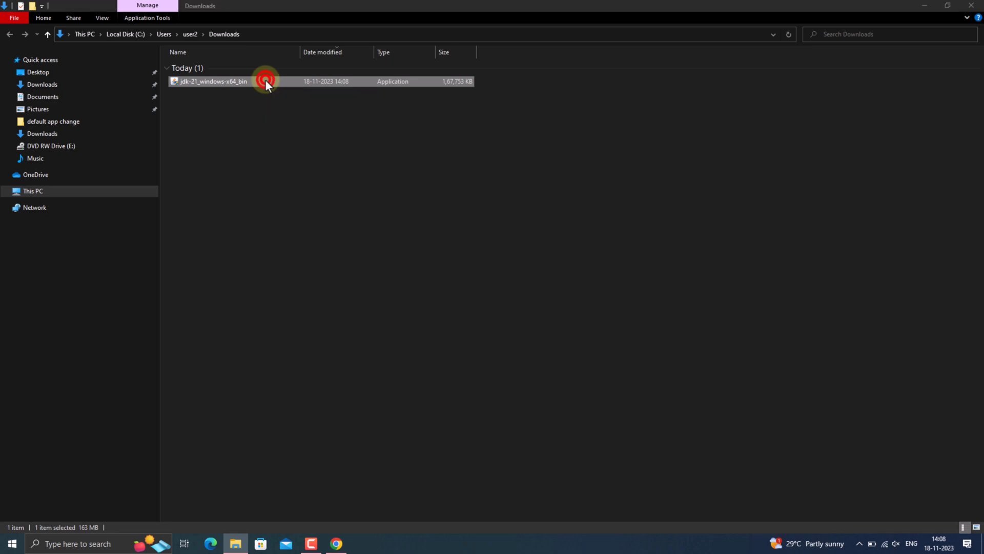
pyautogui.click(266, 81)
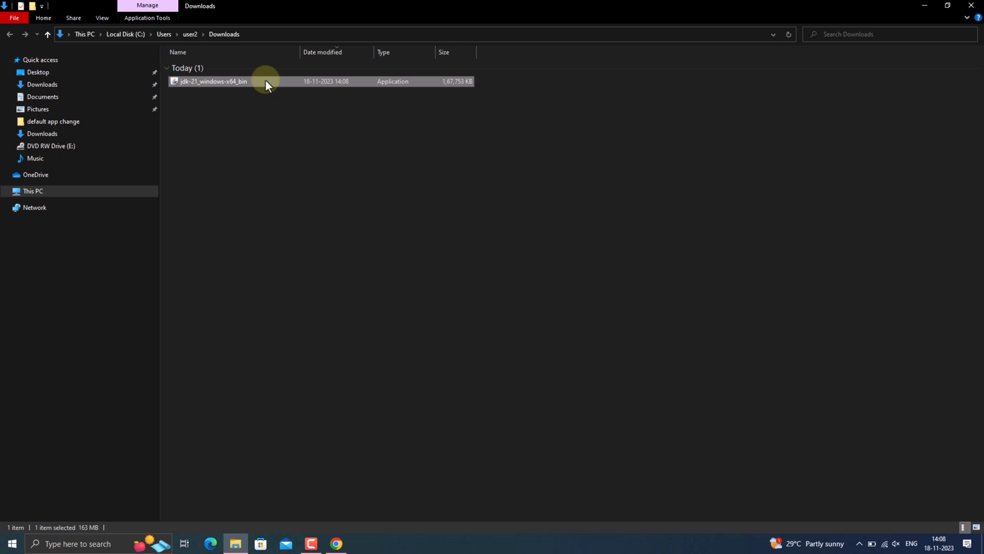
pyautogui.doubleClick(212, 81)
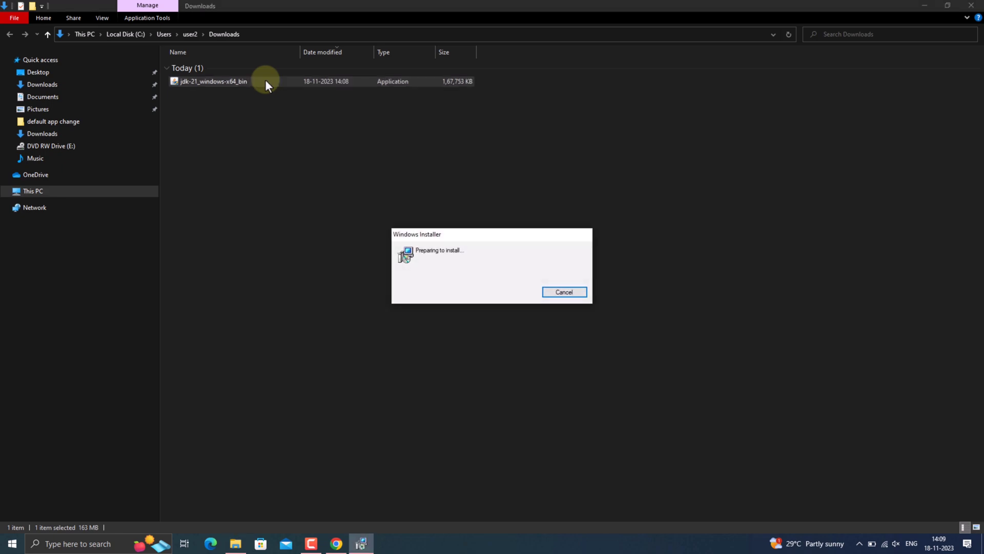
pyautogui.click(563, 292)
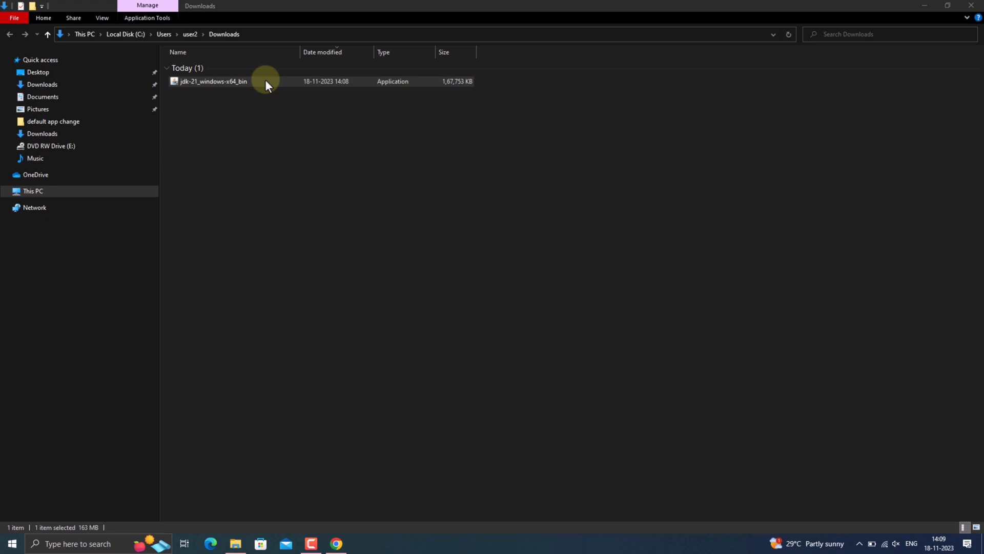
# Start the JDK 21.0.1 setup wizard and proceed with default settings.
pyautogui.doubleClick(212, 81)
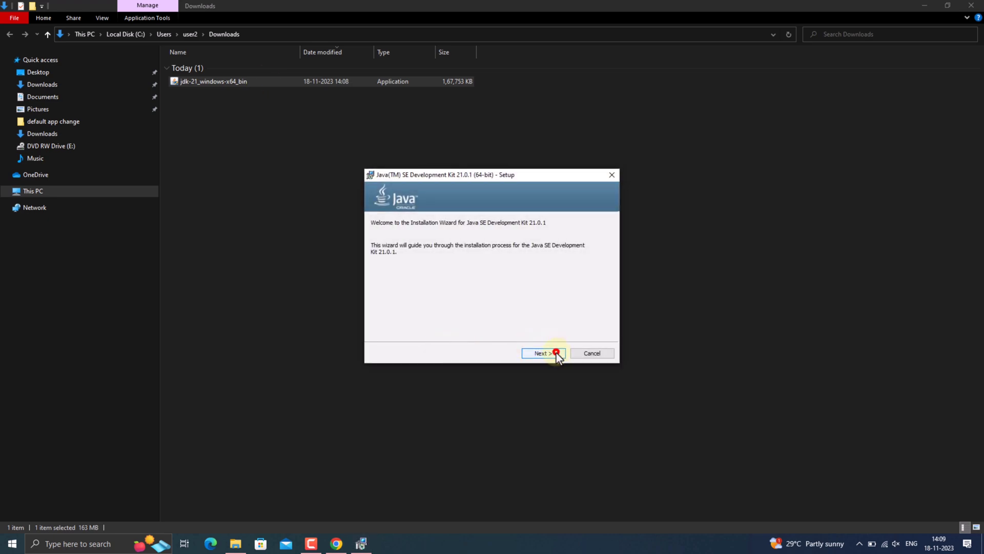
pyautogui.click(542, 353)
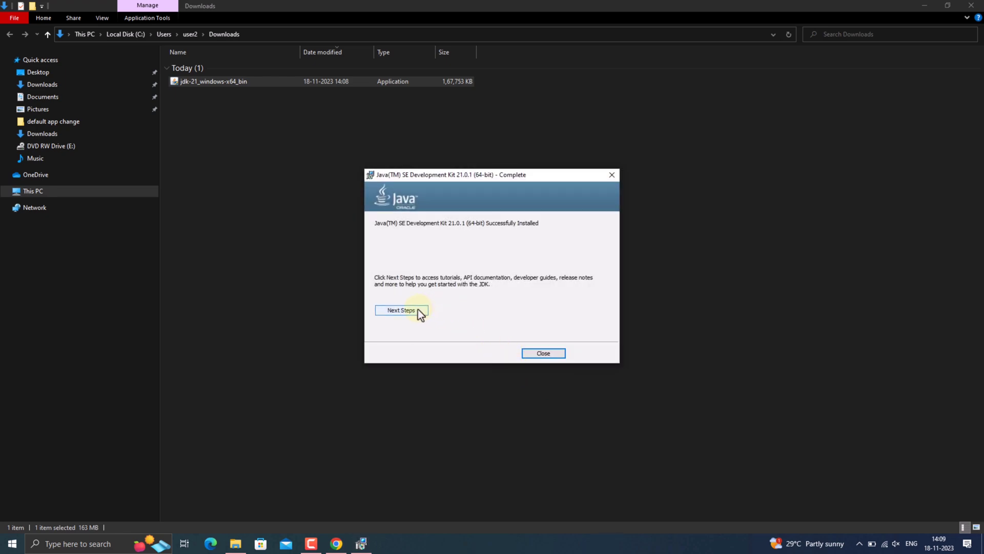
pyautogui.moveTo(535, 326)
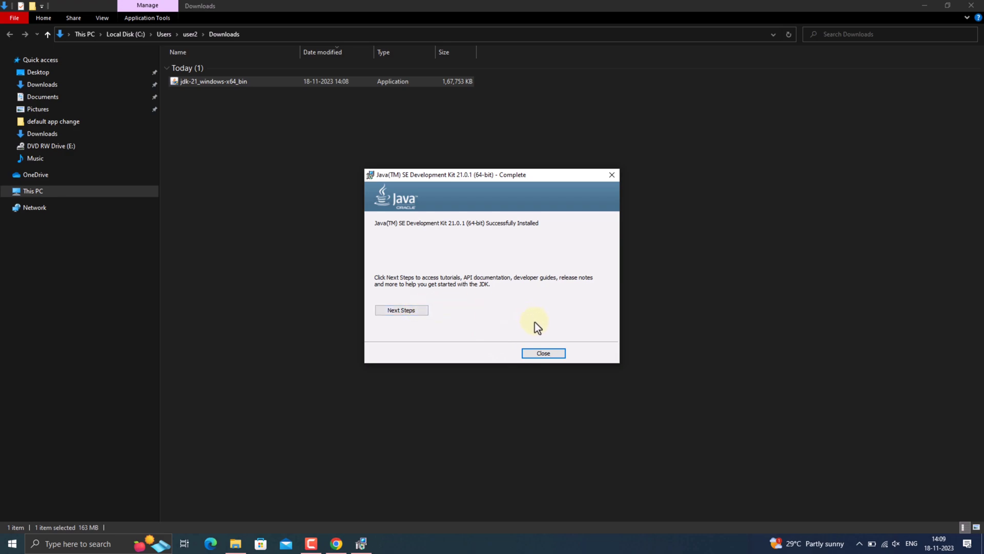
# Close the installer and browse to C:\Program Files\Java\jdk-21\bin.
pyautogui.click(542, 352)
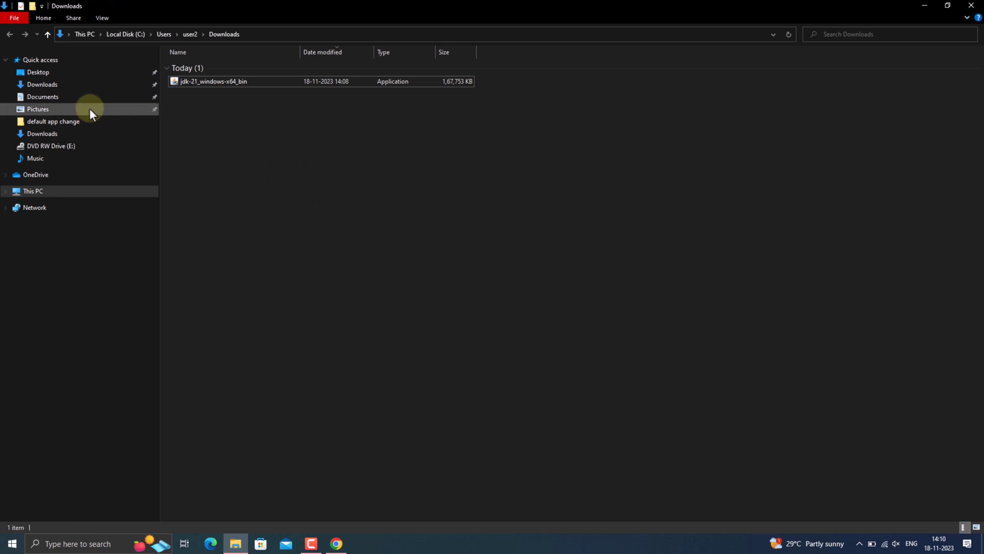
pyautogui.click(32, 190)
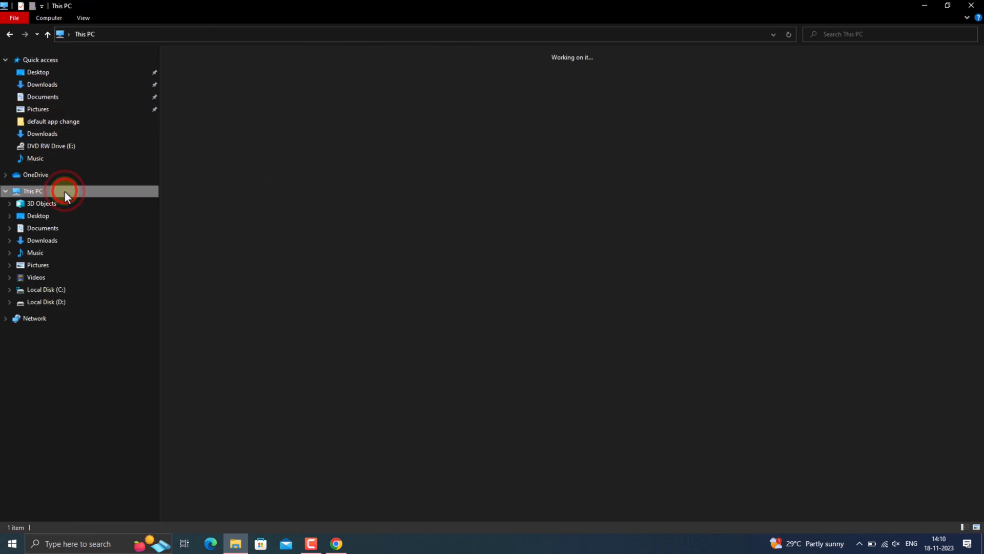
pyautogui.click(232, 147)
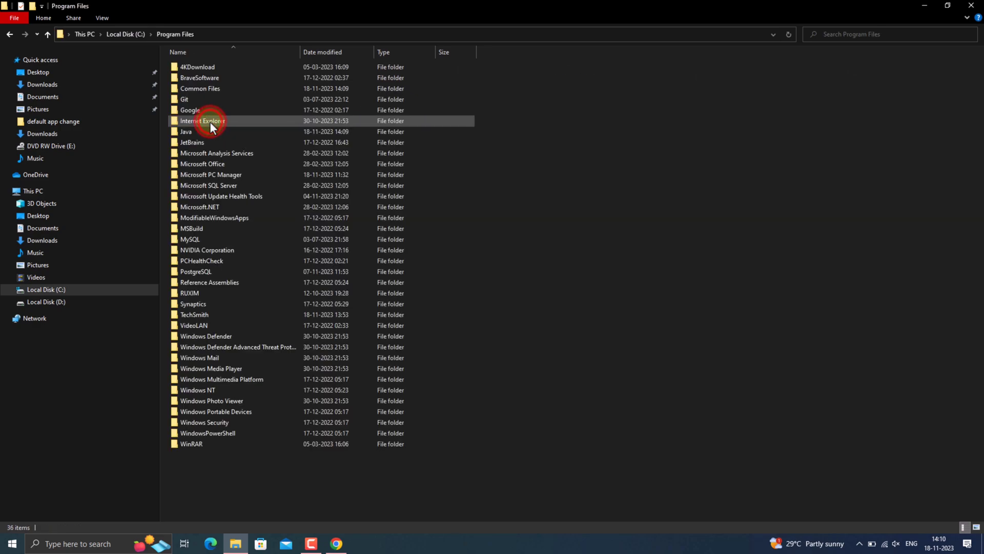
pyautogui.click(210, 121)
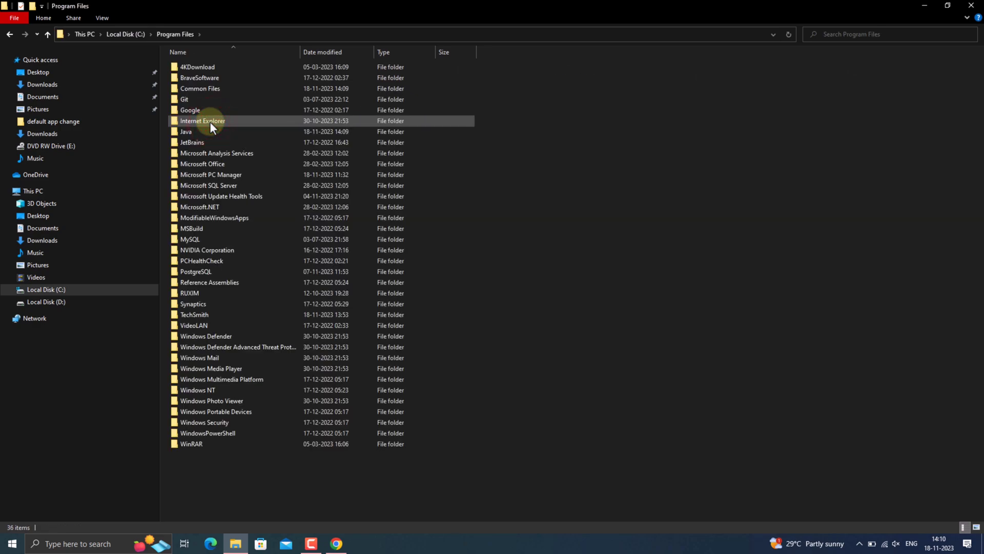
pyautogui.doubleClick(185, 131)
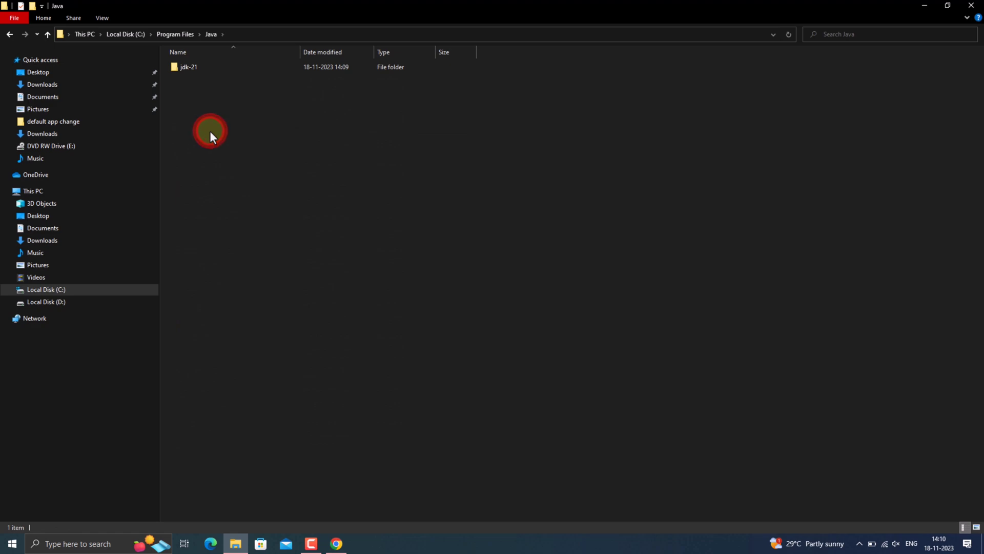
pyautogui.doubleClick(188, 66)
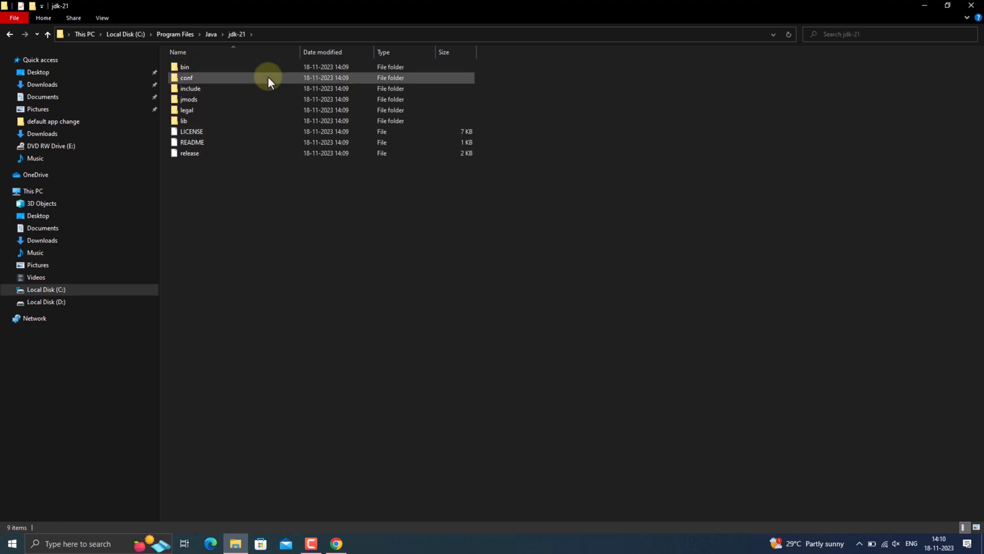
pyautogui.doubleClick(185, 67)
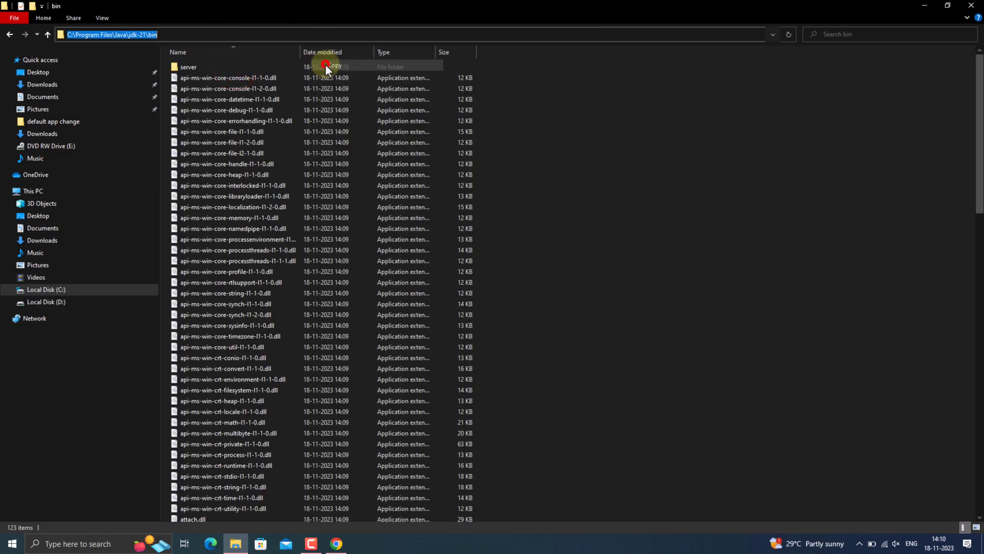
# Open the Environment Variables dialog via 'Edit the system environment variables'.
pyautogui.click(81, 543)
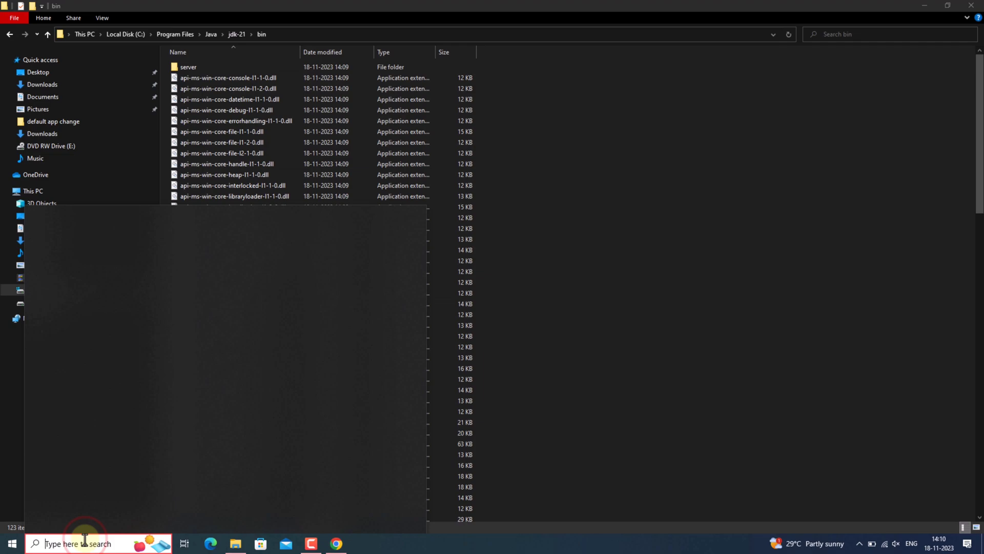
pyautogui.write('environ')
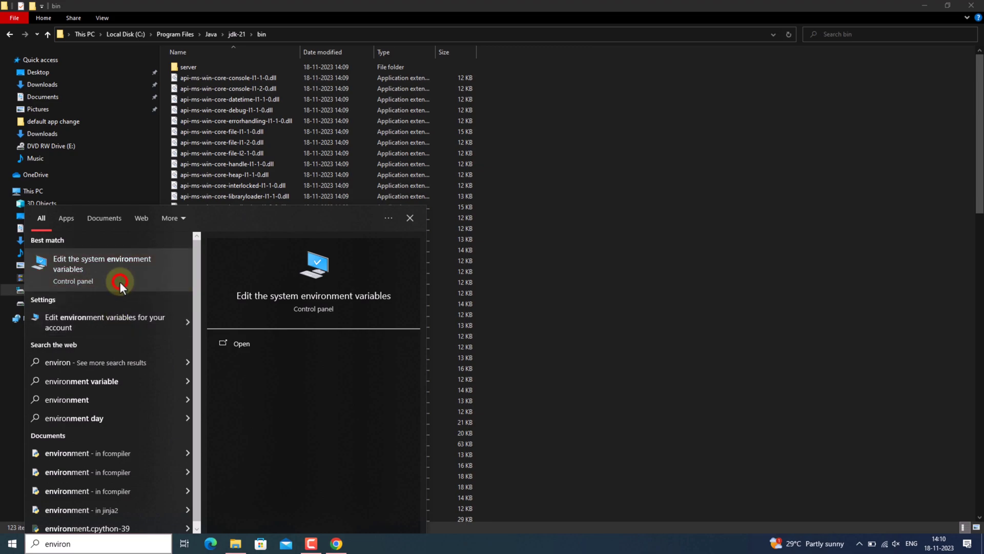
pyautogui.click(120, 283)
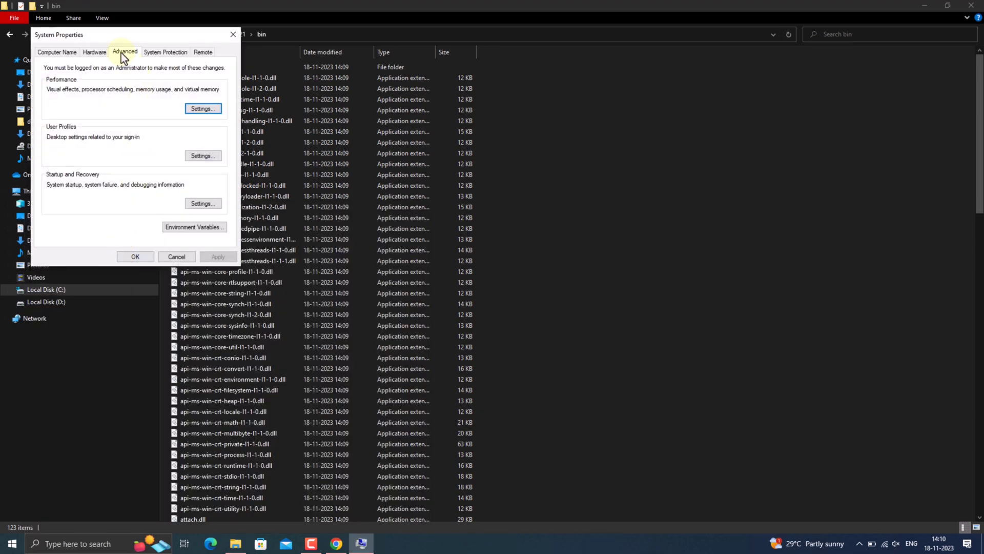
pyautogui.click(194, 226)
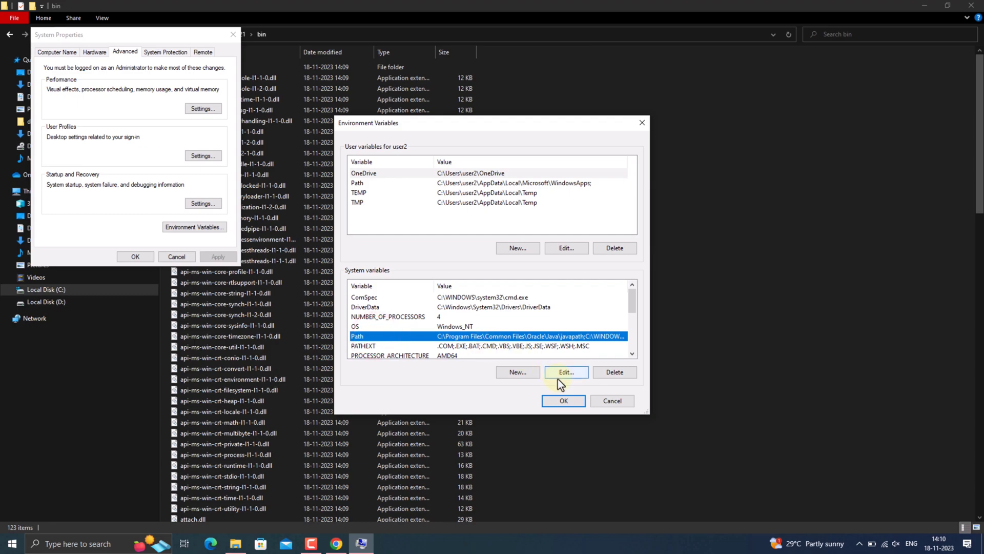
# Add the JDK 21 bin path as a new system Path entry and close.
pyautogui.click(565, 372)
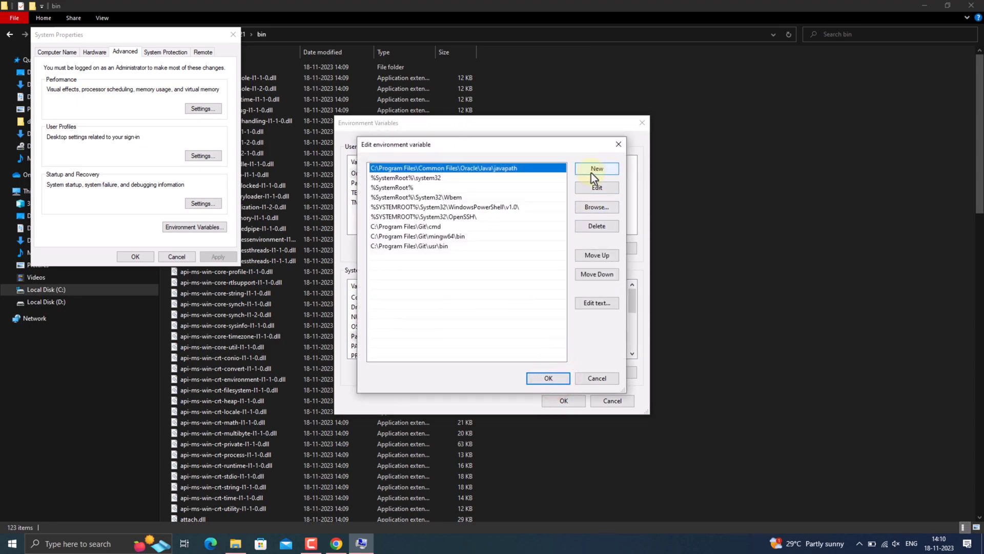
pyautogui.click(596, 168)
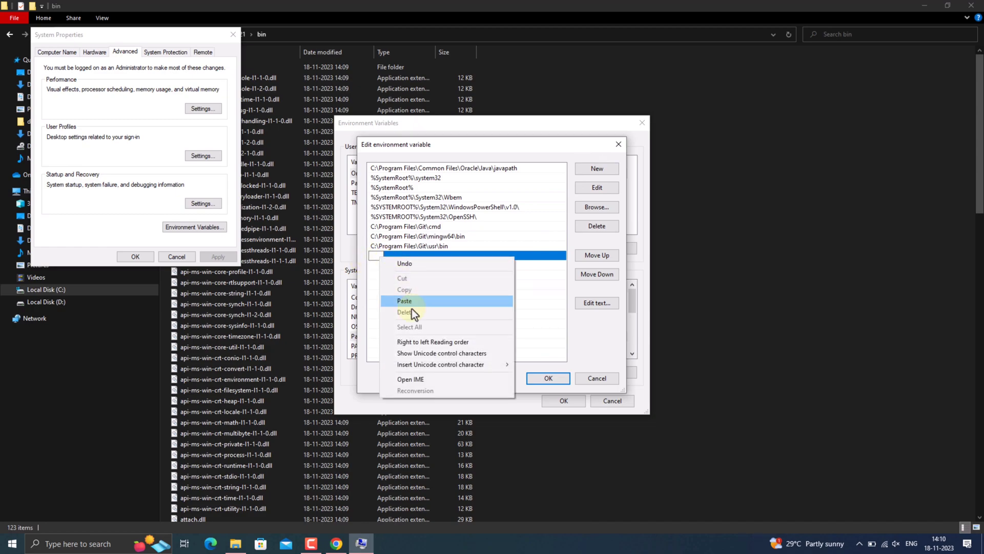
pyautogui.click(405, 301)
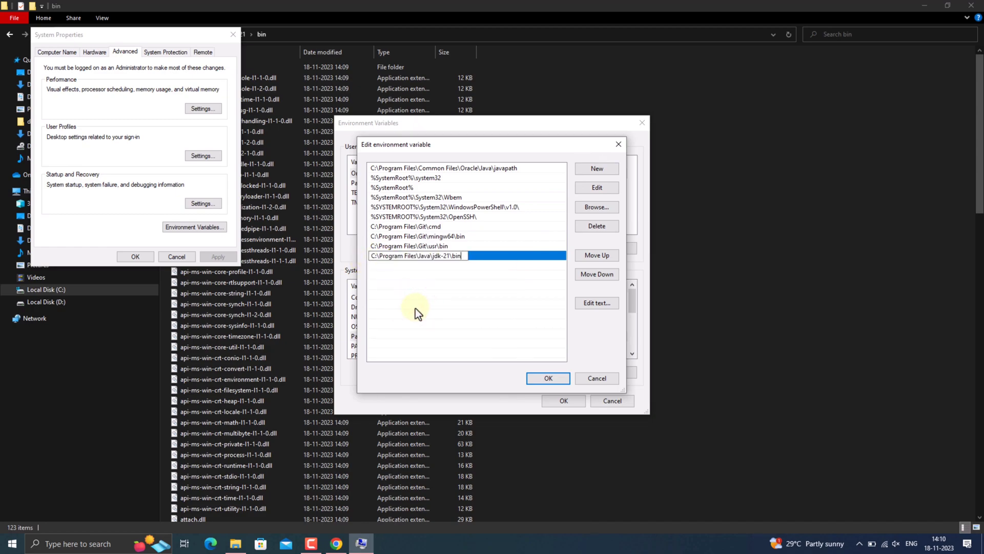
pyautogui.click(547, 378)
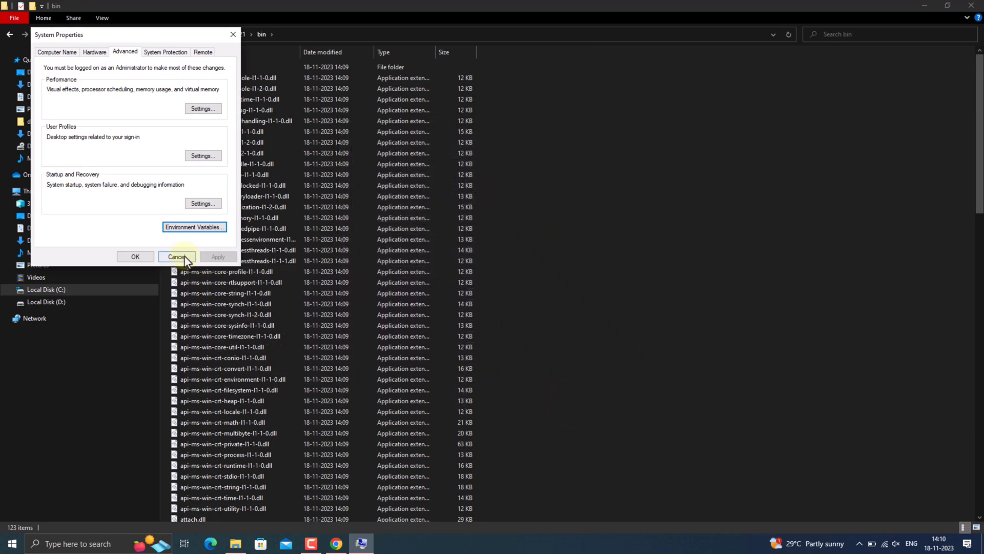
pyautogui.click(176, 257)
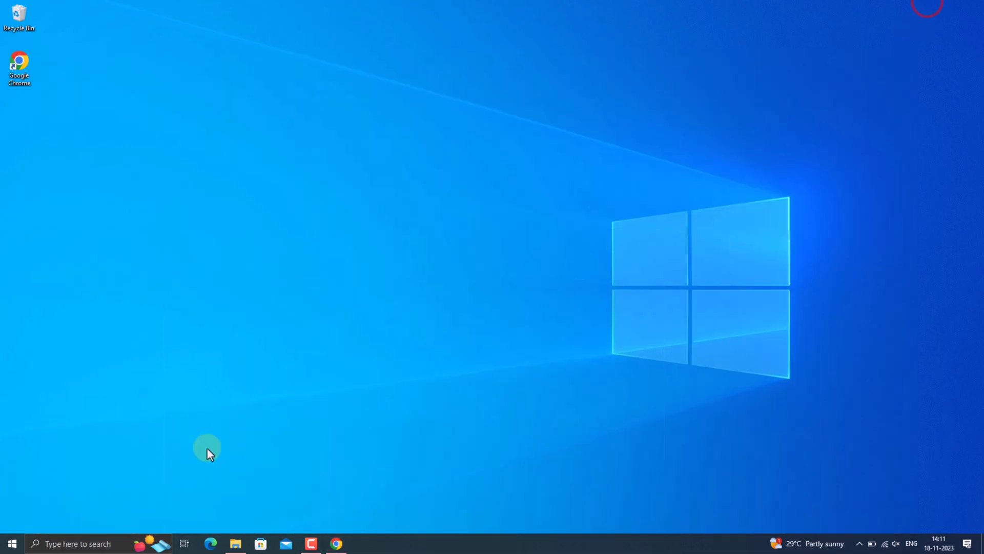
# Run java --version in Command Prompt, confirm 21.0.1 LTS, and close it.
pyautogui.write('cmd')
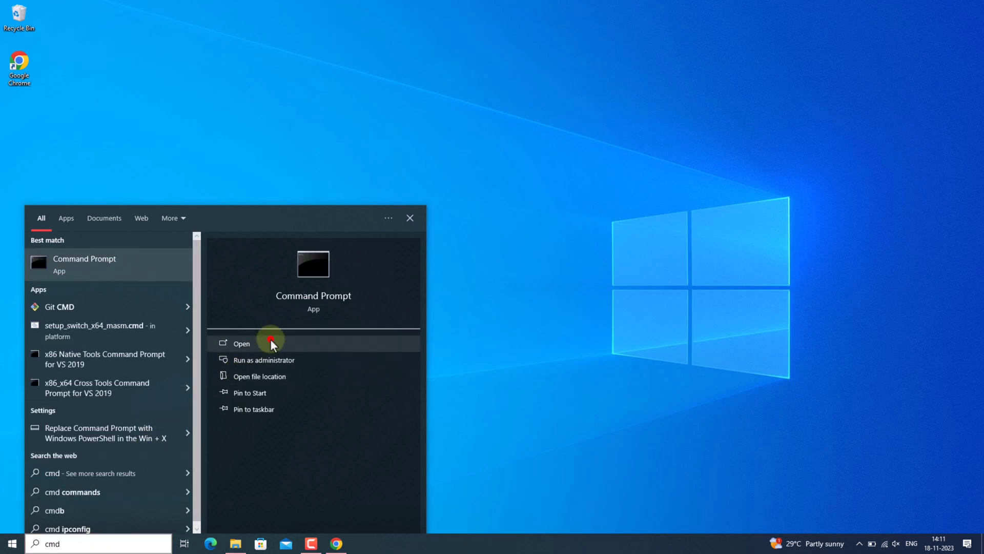
pyautogui.click(241, 343)
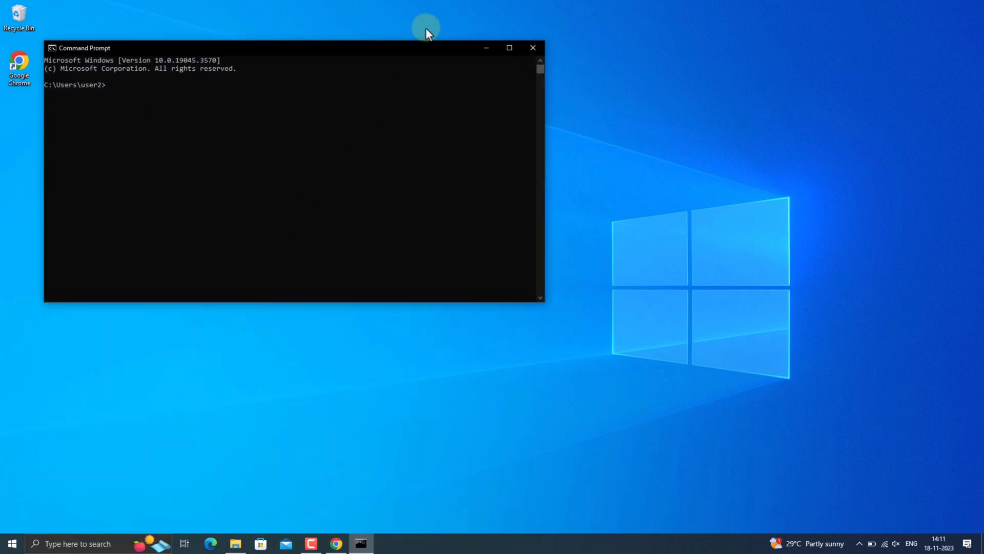
pyautogui.moveTo(426, 48); pyautogui.dragTo(530, 138)
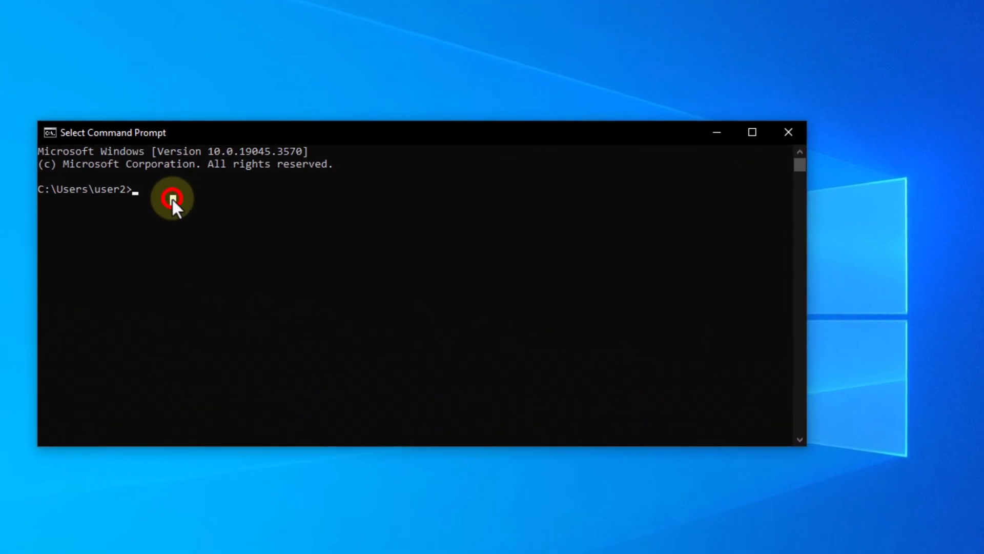
pyautogui.write('java --version')
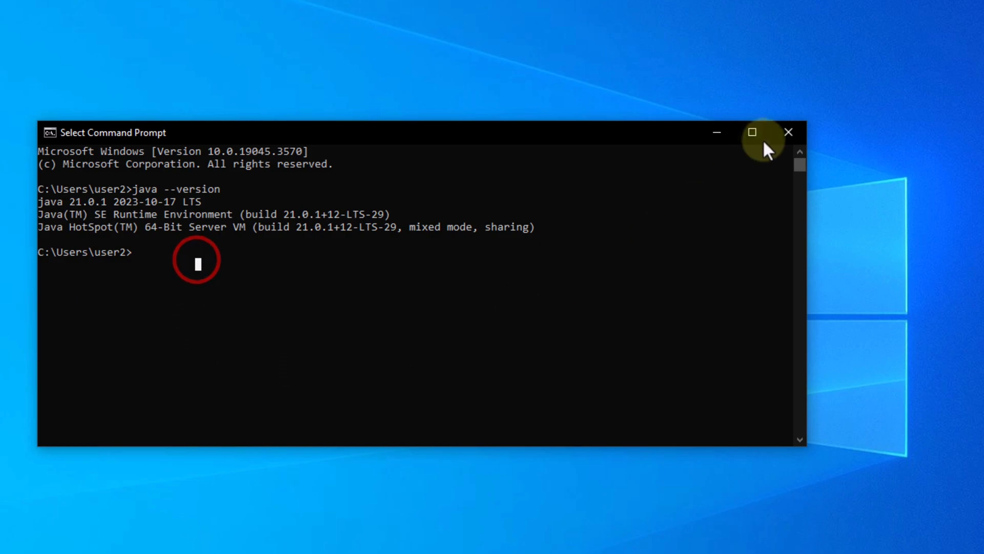
pyautogui.click(788, 132)
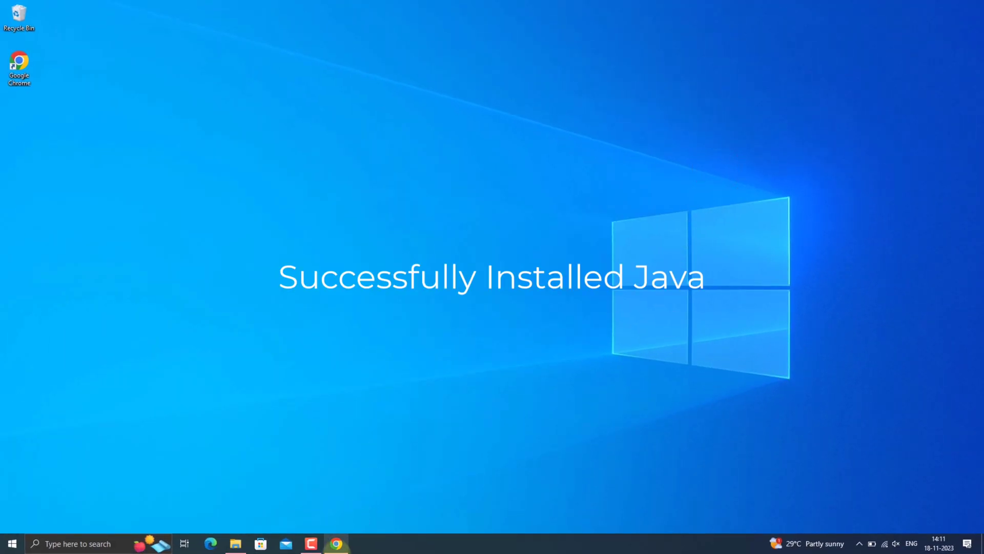
# Search 'apache jmeter' in a new Chrome tab and open the download page.
pyautogui.click(336, 543)
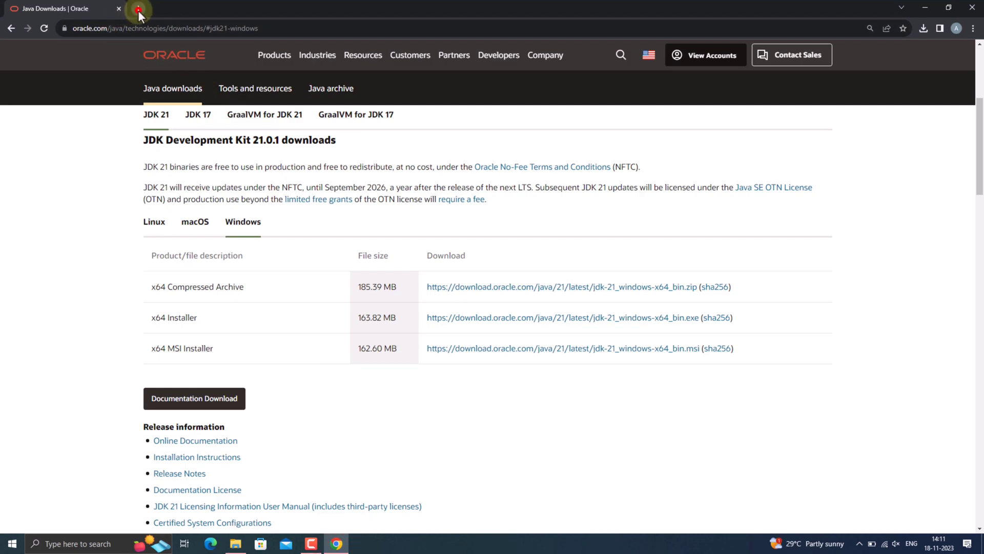
pyautogui.click(139, 8)
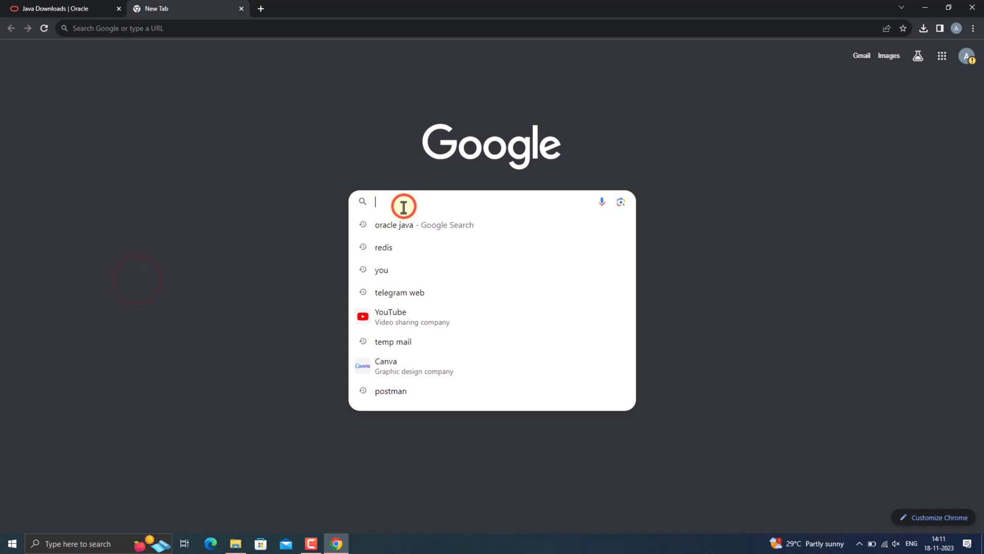
pyautogui.write('apache jmeter download')
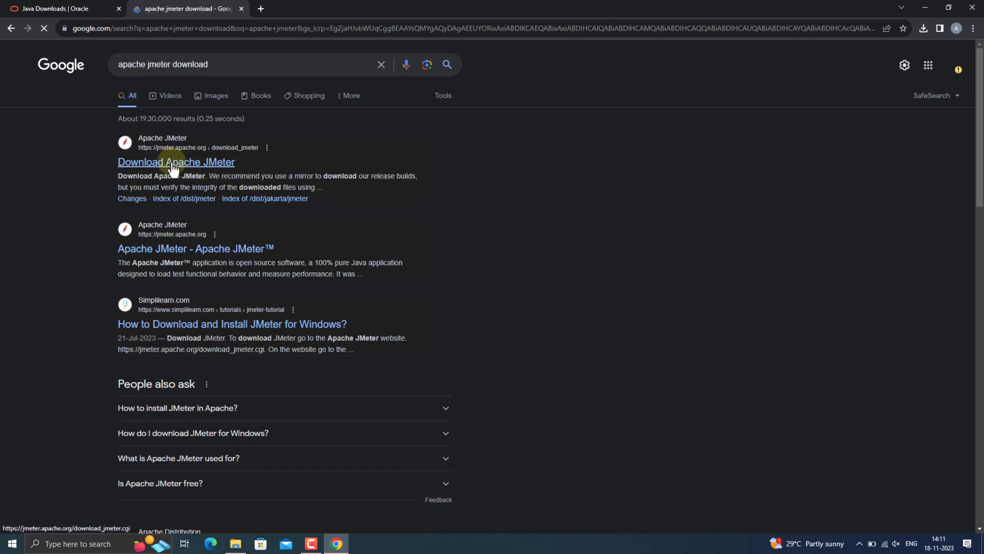
pyautogui.click(176, 162)
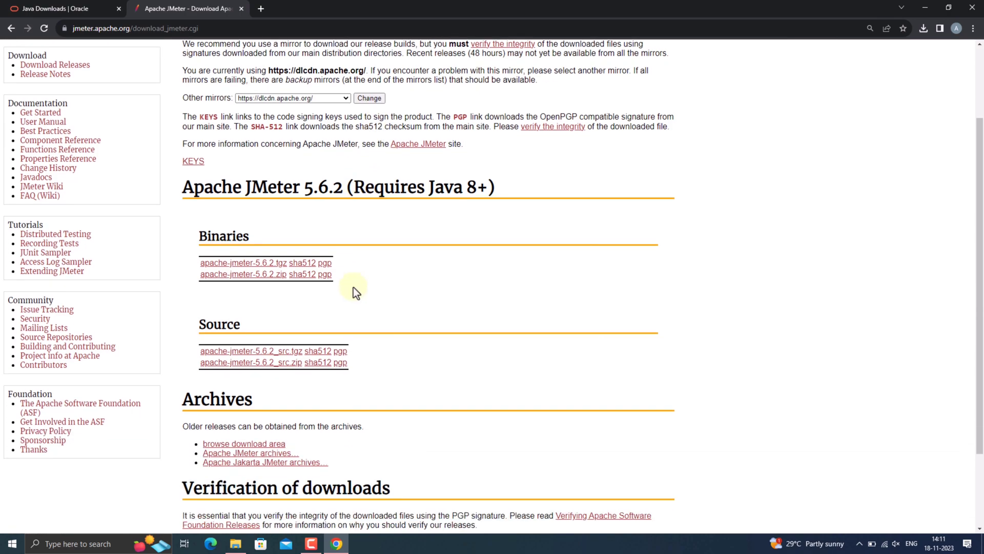
pyautogui.moveTo(243, 274)
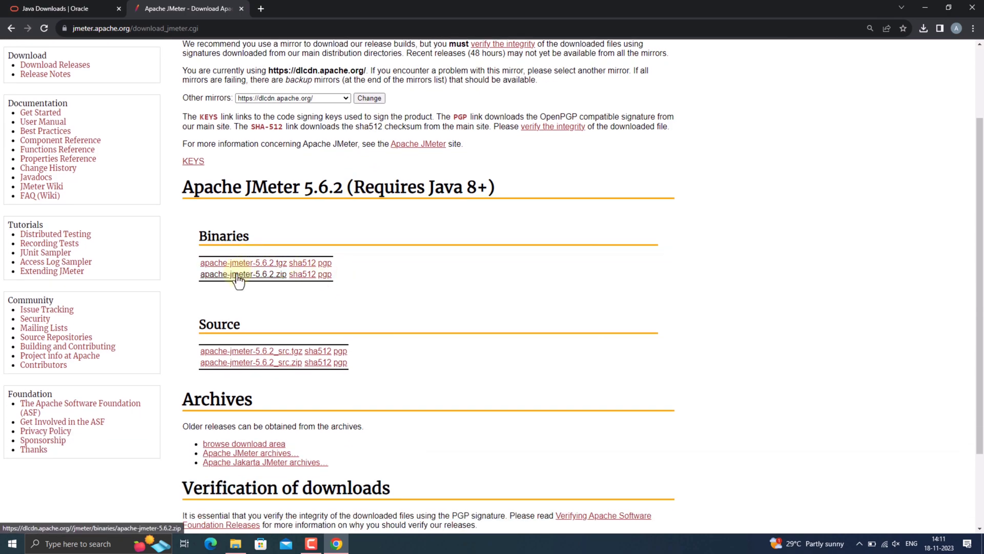
# Download apache-jmeter-5.6.2.tgz and check it in recent downloads.
pyautogui.click(240, 274)
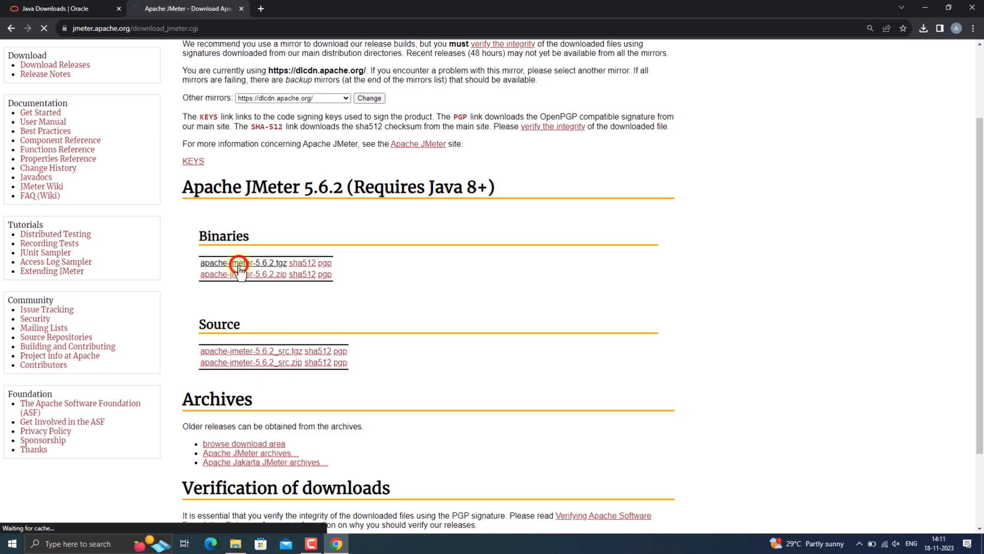
pyautogui.click(242, 262)
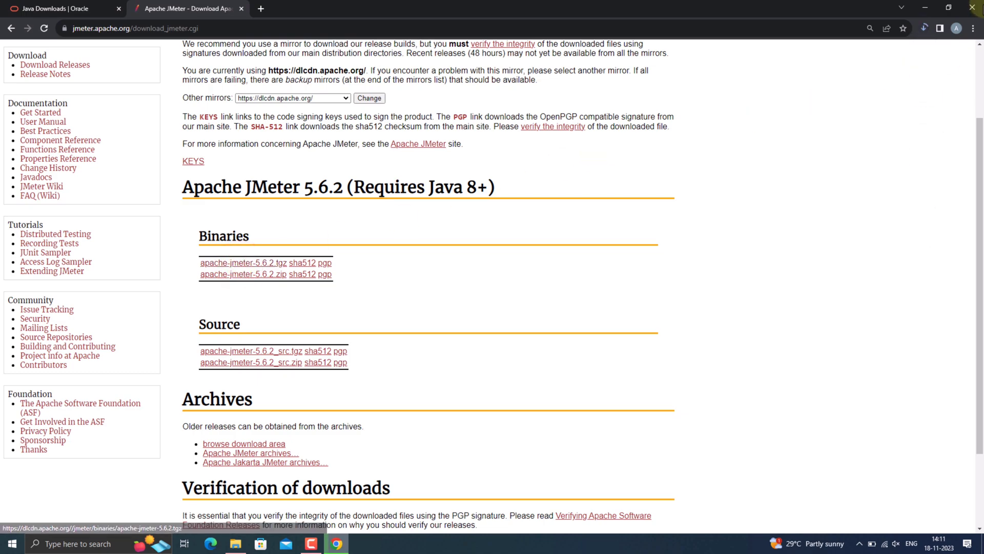
pyautogui.click(243, 263)
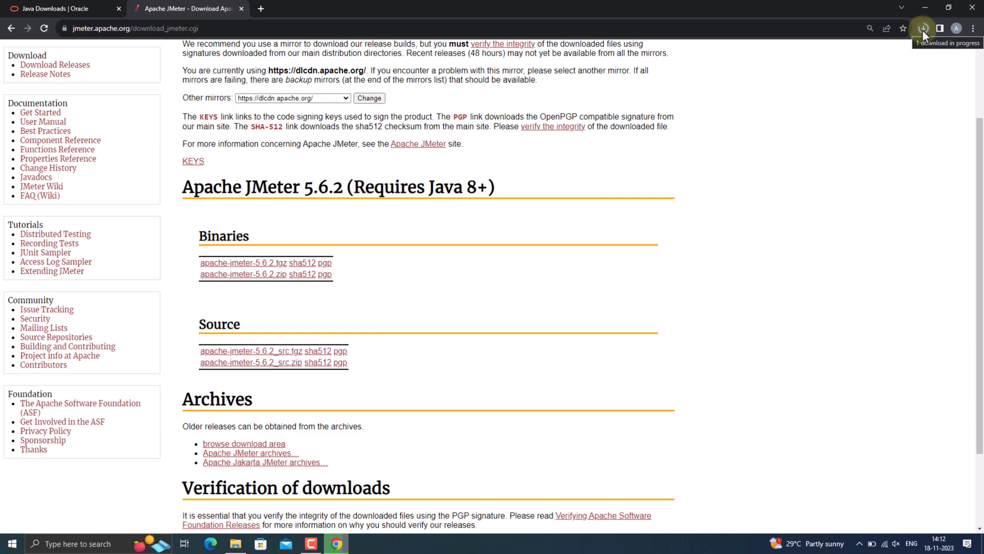
pyautogui.moveTo(831, 199)
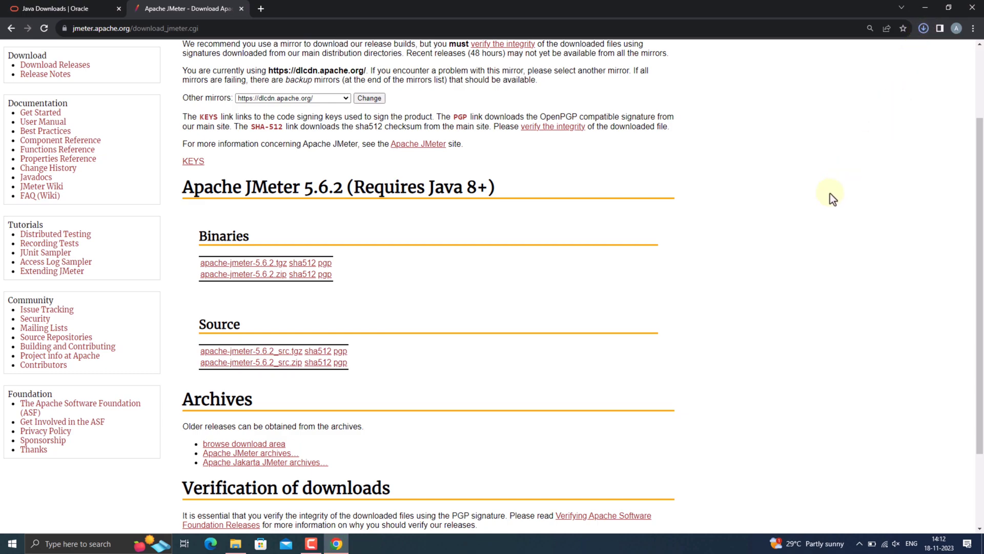
pyautogui.click(923, 29)
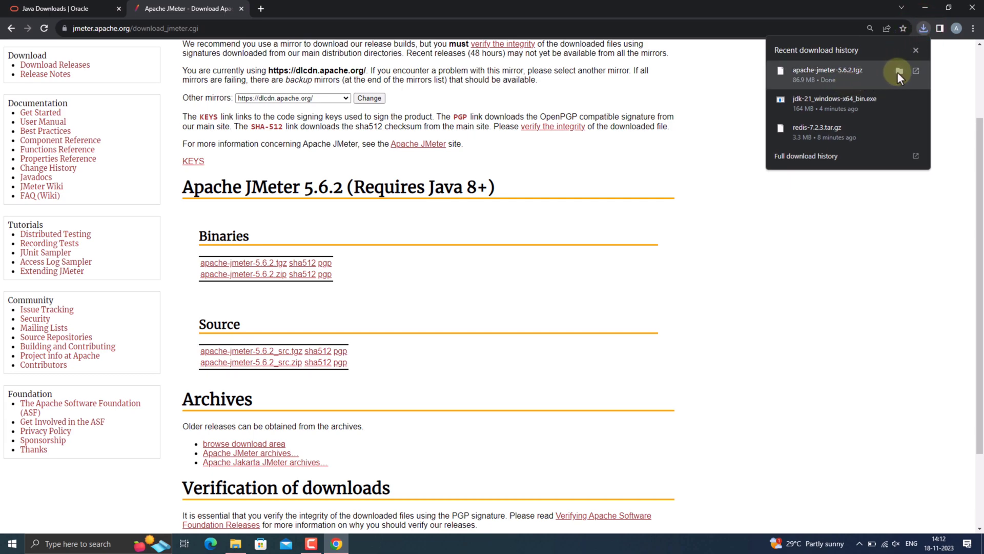
# Select apache-jmeter-5.6.2.tgz in Downloads and move it into C:\Program Files.
pyautogui.click(898, 71)
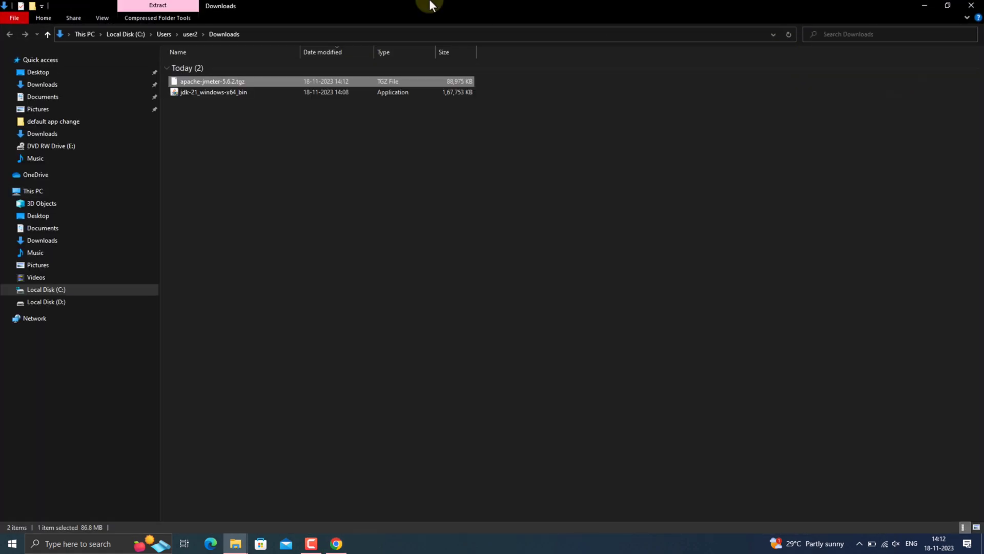
pyautogui.click(212, 81)
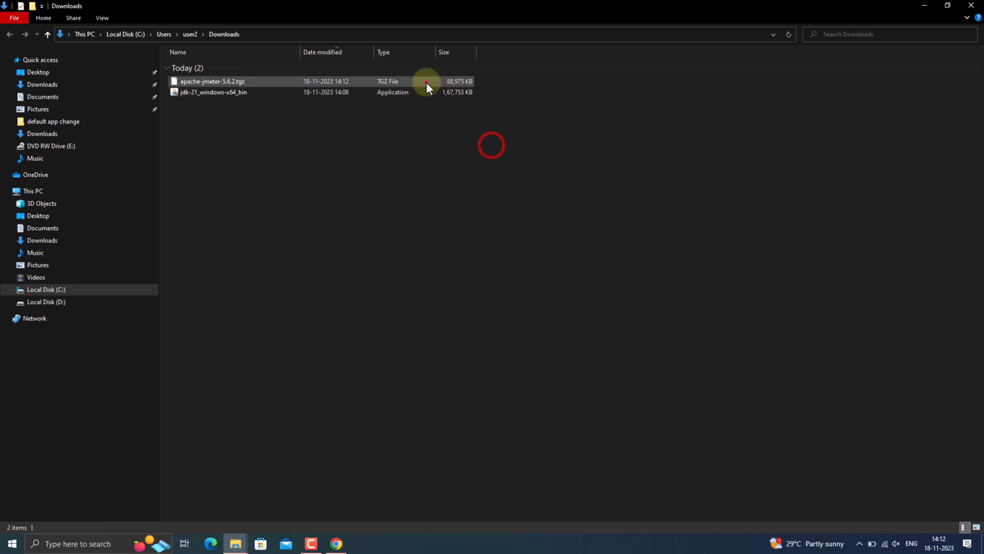
pyautogui.click(212, 81)
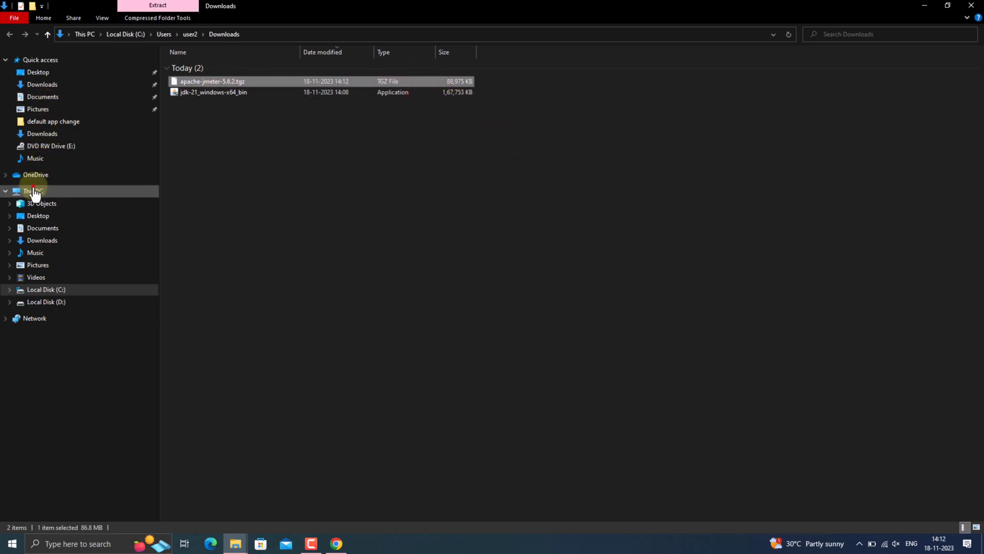
pyautogui.click(33, 191)
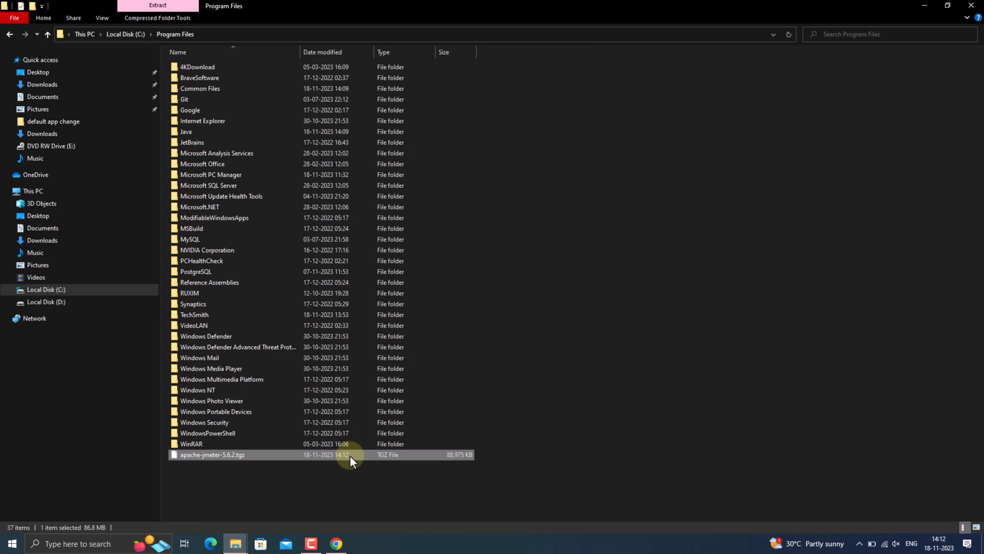
# Extract the tgz here, then open apache-jmeter-5.6.2\bin.
pyautogui.rightClick(212, 454)
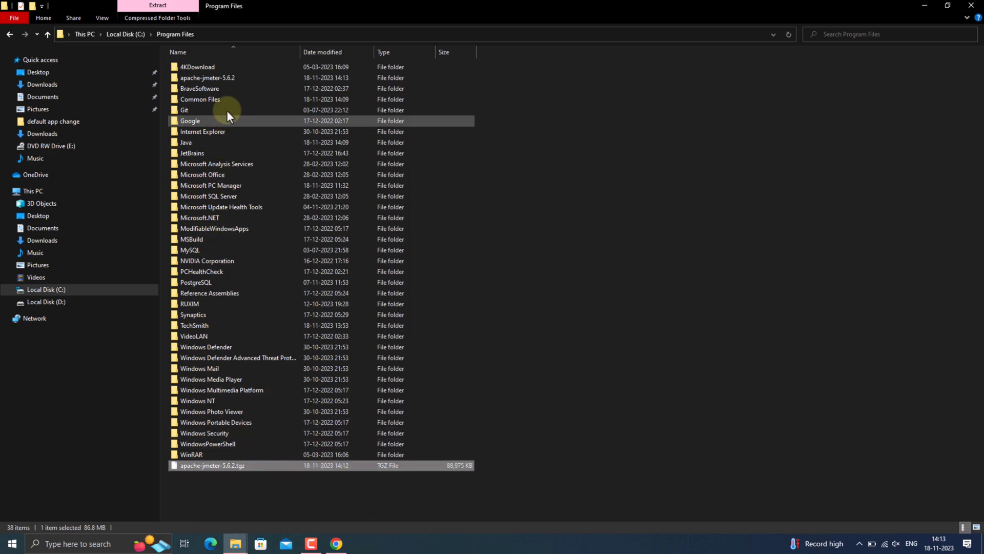
pyautogui.doubleClick(207, 77)
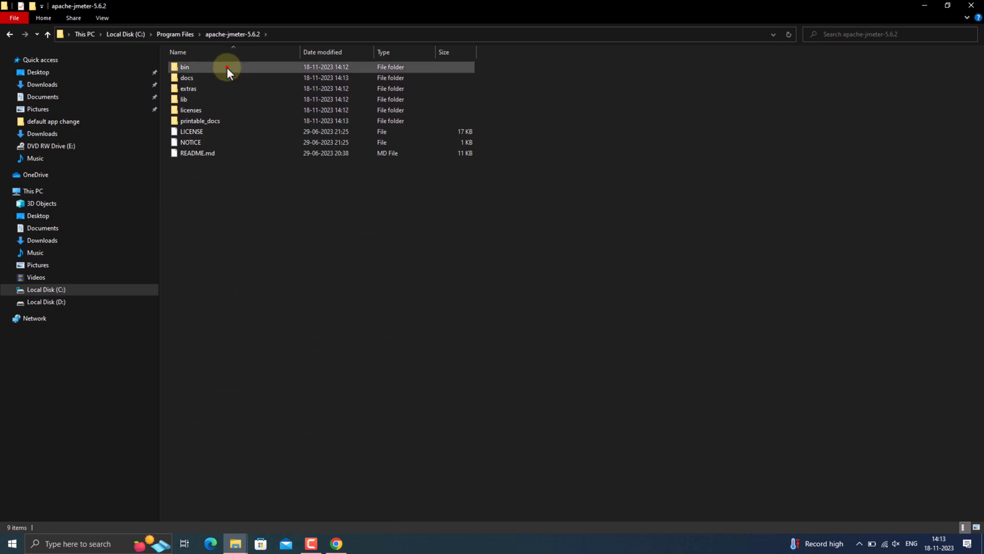
pyautogui.doubleClick(185, 67)
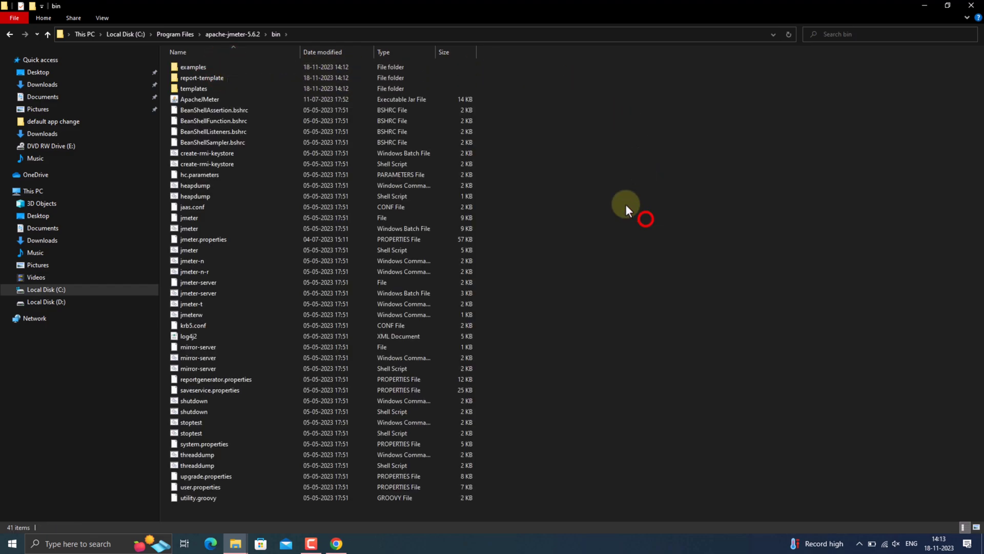
pyautogui.click(200, 99)
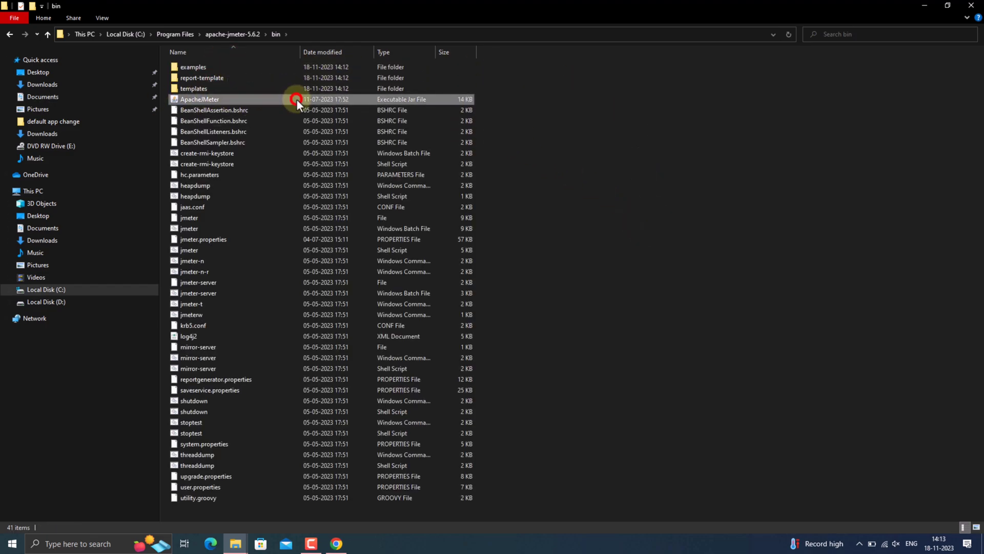
# Launch ApacheJMeter.jar with Java(TM) Platform SE binary to open an empty Test Plan.
pyautogui.doubleClick(200, 99)
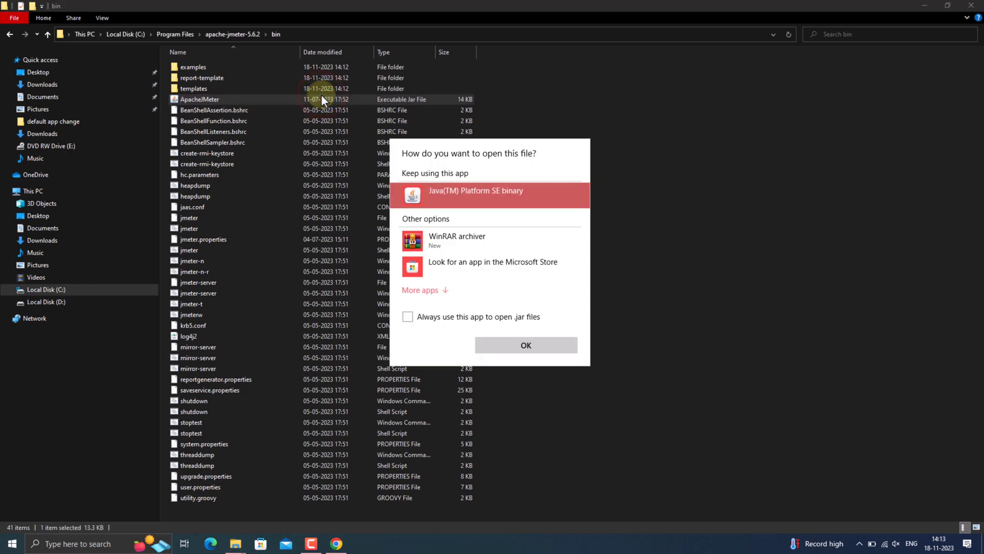
pyautogui.moveTo(457, 205)
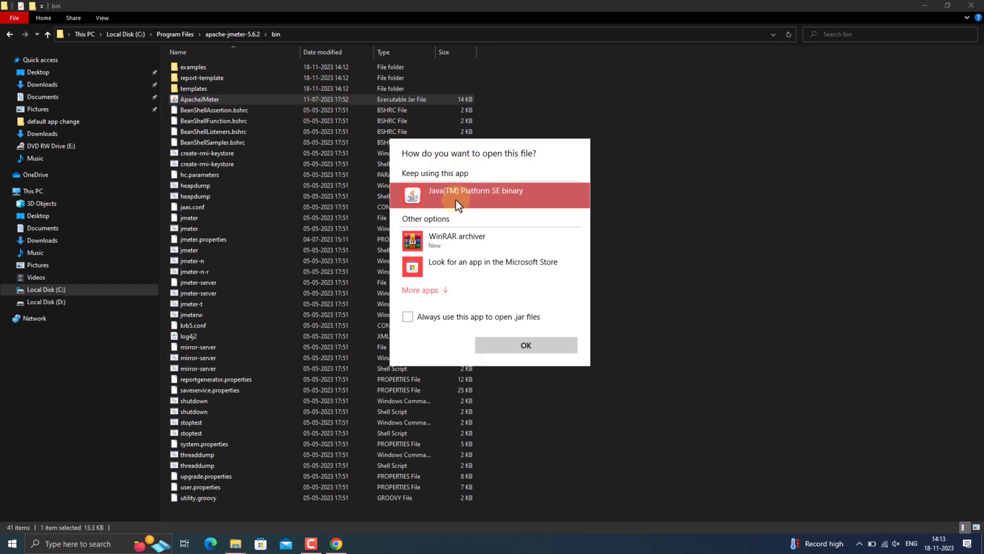
pyautogui.click(475, 196)
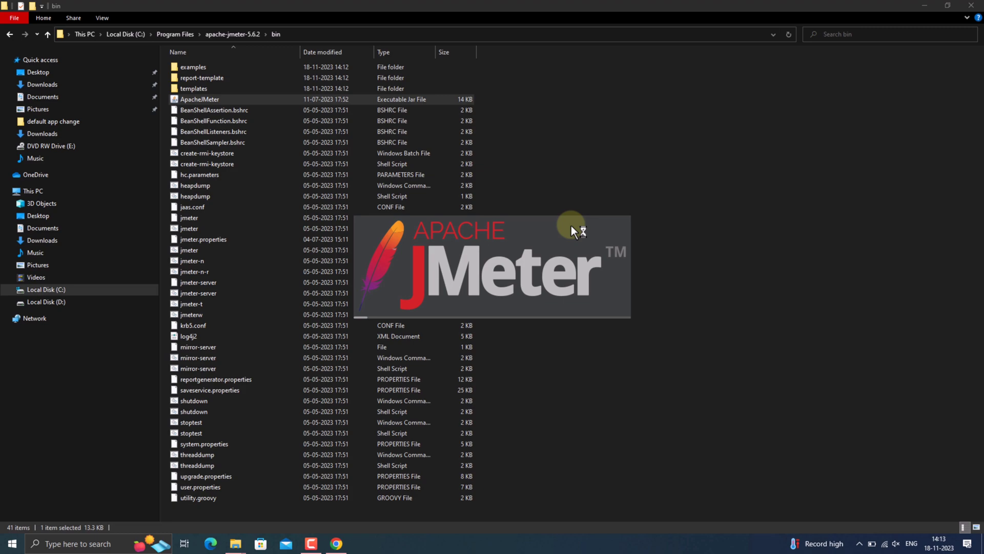
pyautogui.moveTo(744, 330)
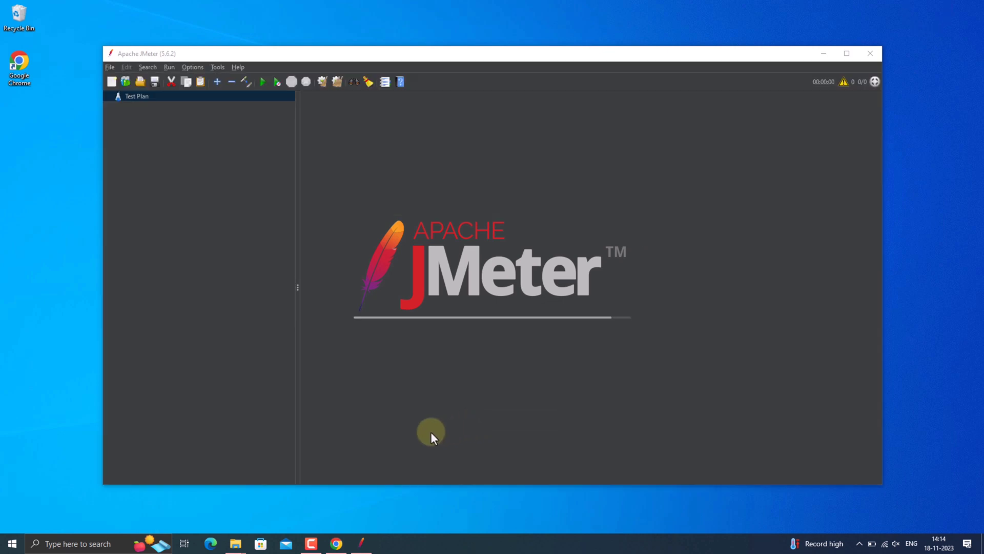
pyautogui.click(136, 96)
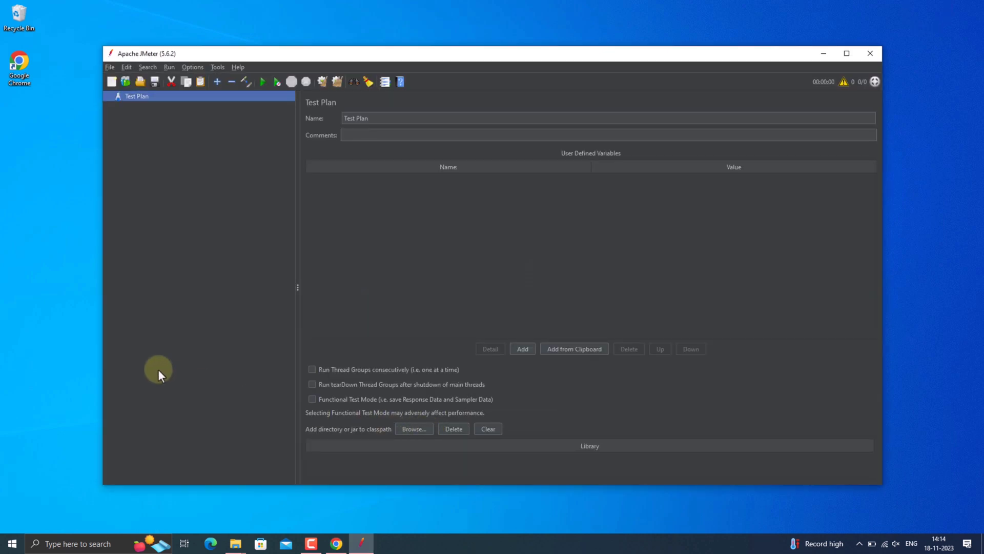